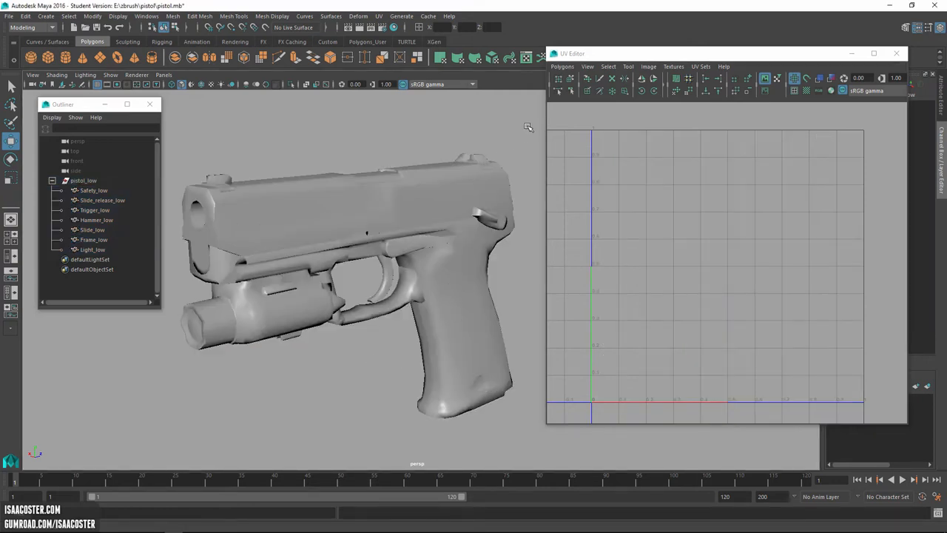
Set all _low pistol parts' normals to face, then soften every edge.
{"action": "left_click", "coordinate": [93, 249]}
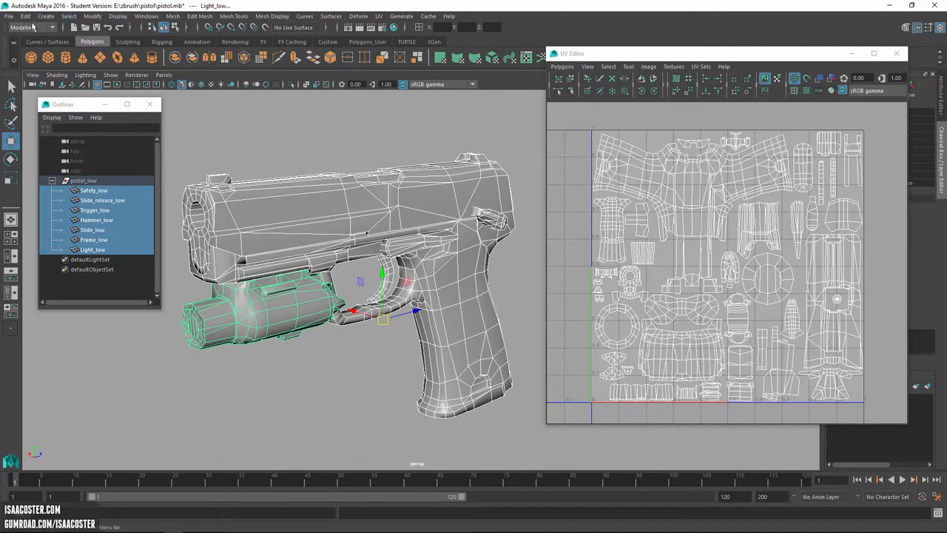
{"action": "mouse_move", "coordinate": [272, 16]}
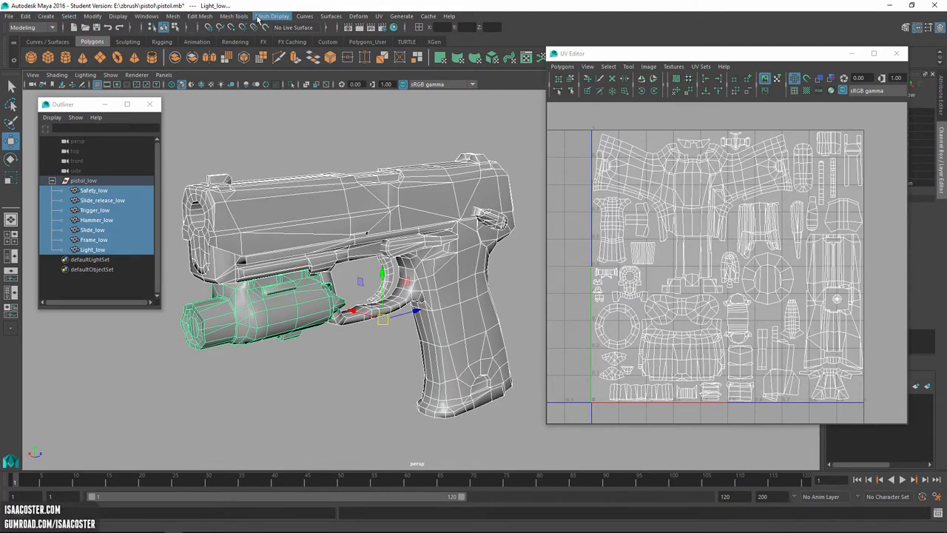
{"action": "left_click", "coordinate": [271, 16]}
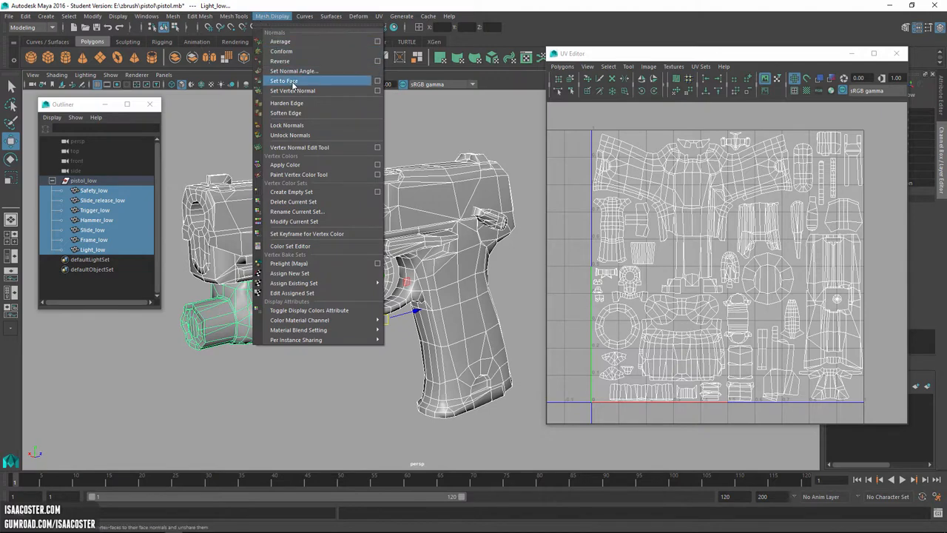
{"action": "mouse_move", "coordinate": [294, 60]}
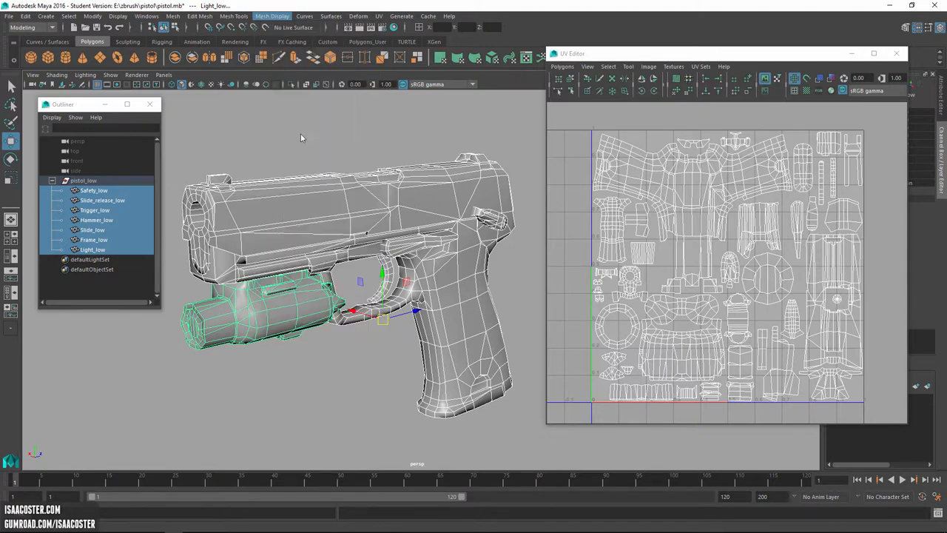
{"action": "left_click", "coordinate": [271, 16]}
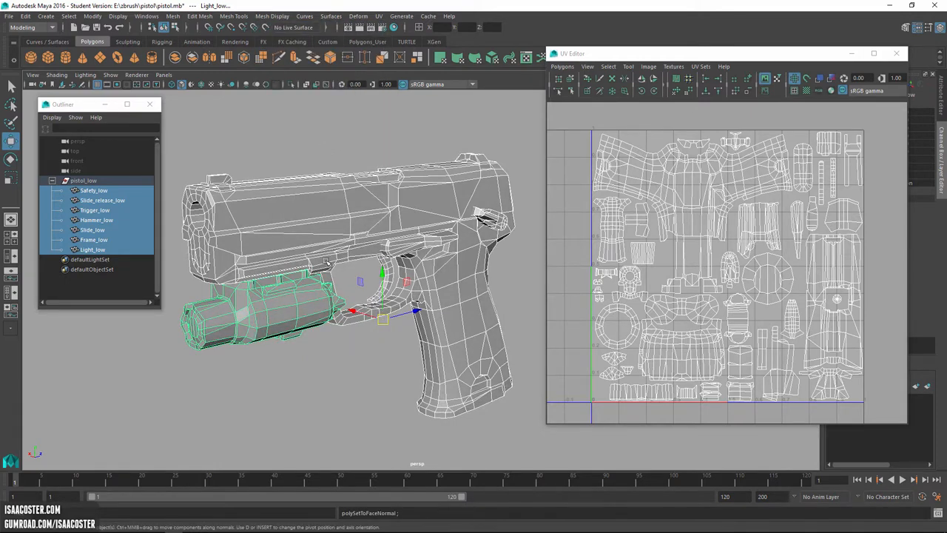
{"action": "mouse_move", "coordinate": [477, 289]}
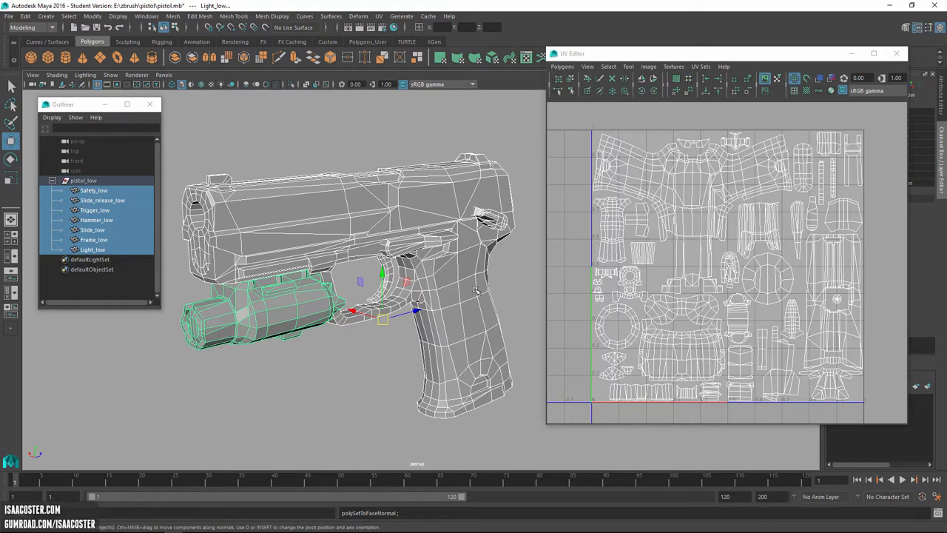
{"action": "mouse_move", "coordinate": [286, 27]}
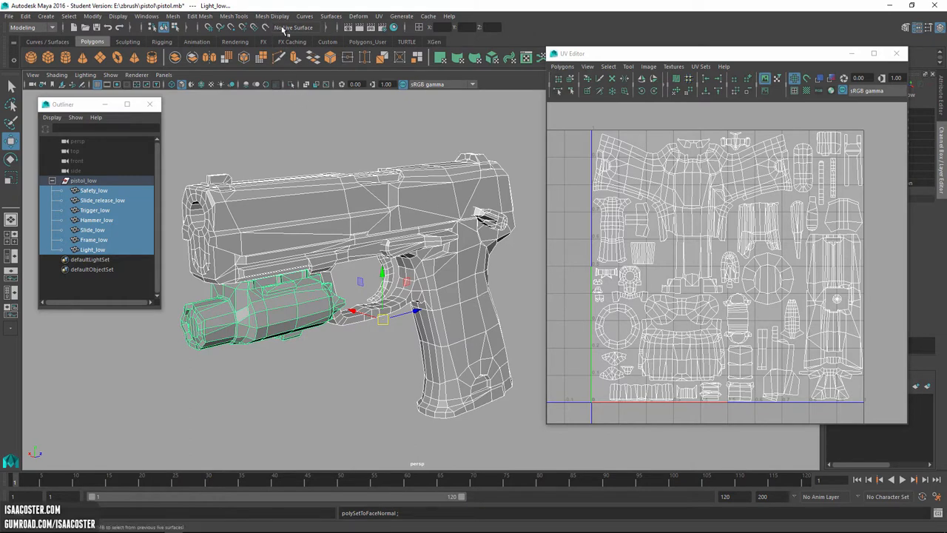
{"action": "left_click", "coordinate": [271, 15]}
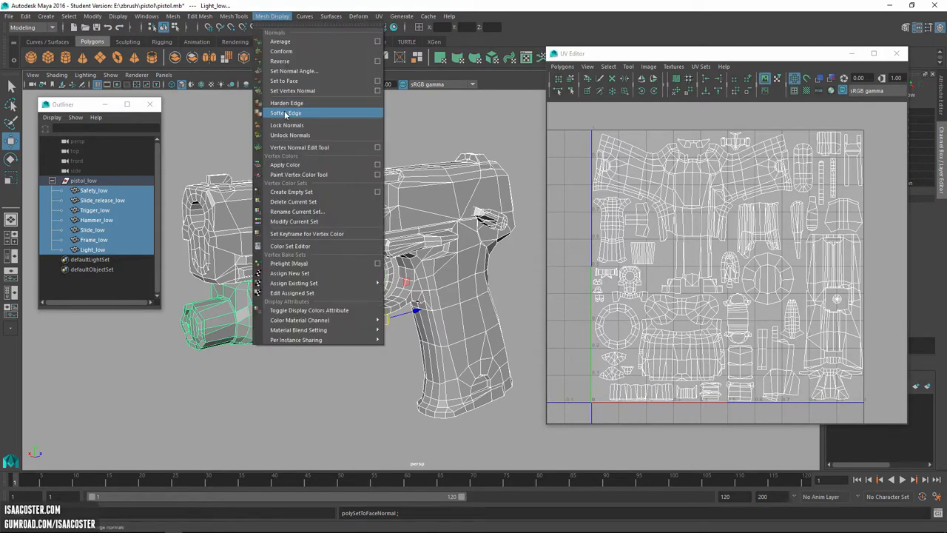
{"action": "left_click", "coordinate": [286, 113]}
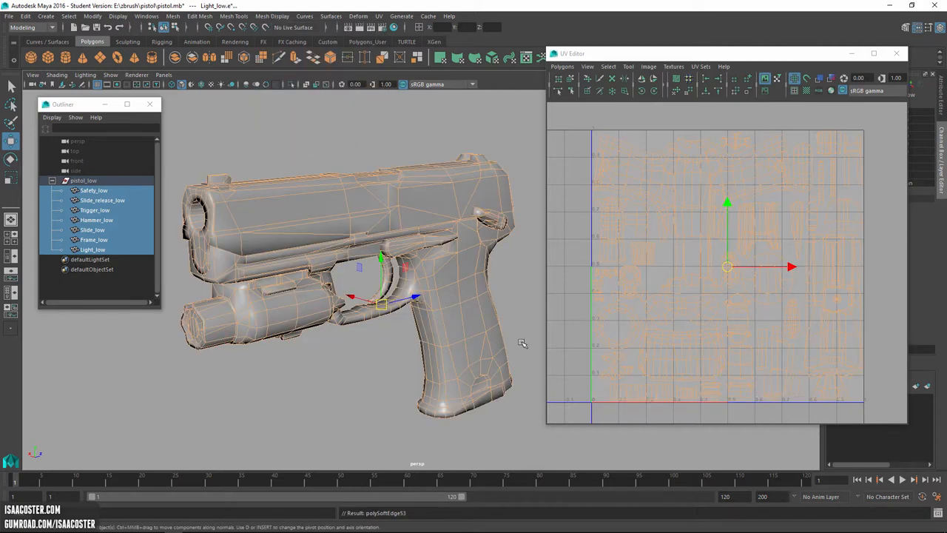
{"action": "mouse_move", "coordinate": [790, 350]}
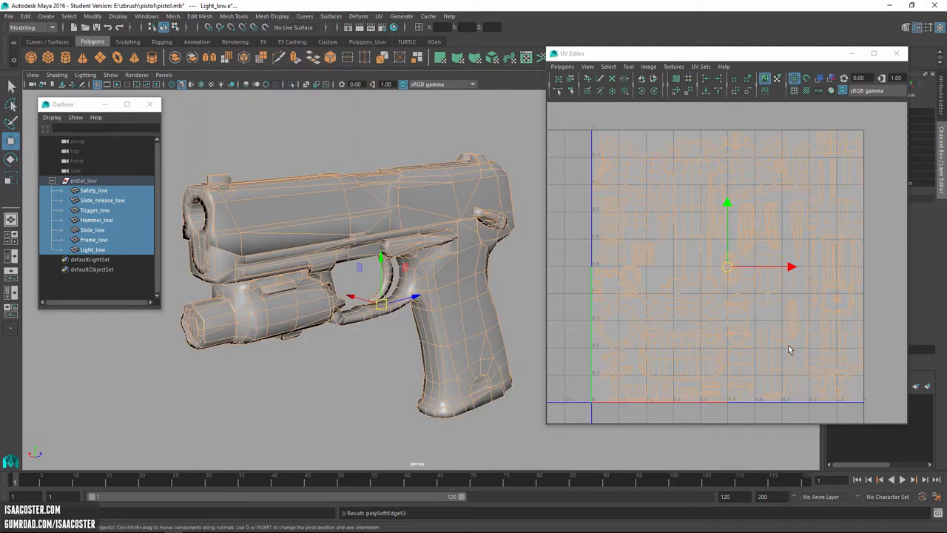
{"action": "mouse_move", "coordinate": [663, 253]}
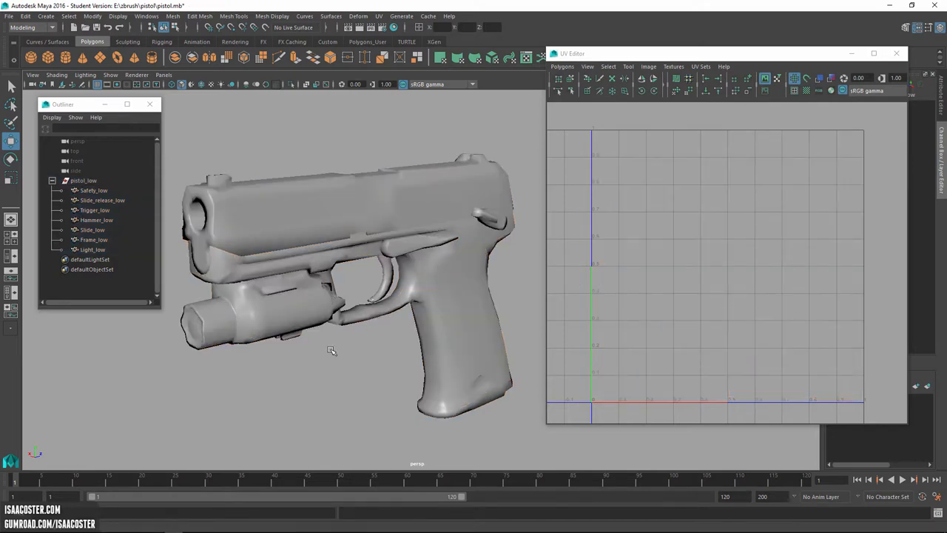
{"action": "mouse_move", "coordinate": [369, 370]}
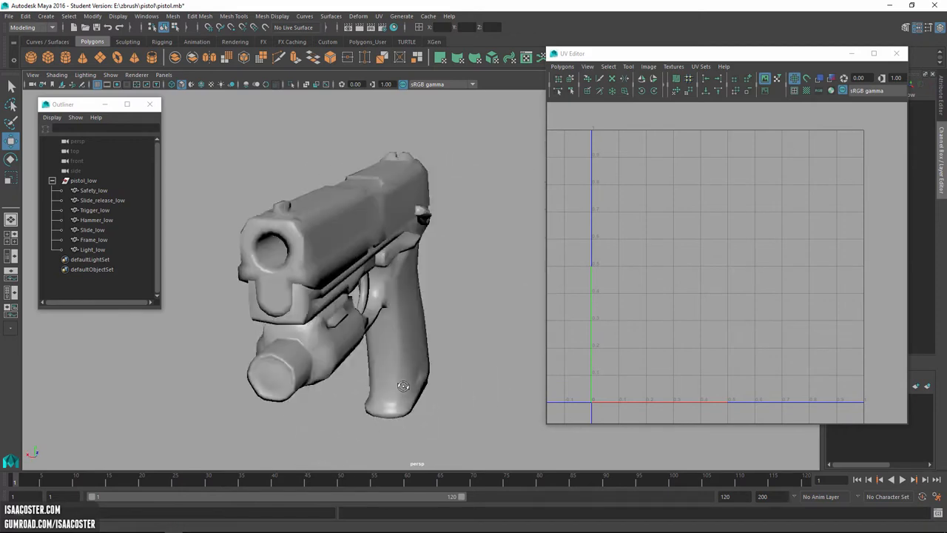
{"action": "left_click_drag", "start_coordinate": [404, 385], "coordinate": [378, 385]}
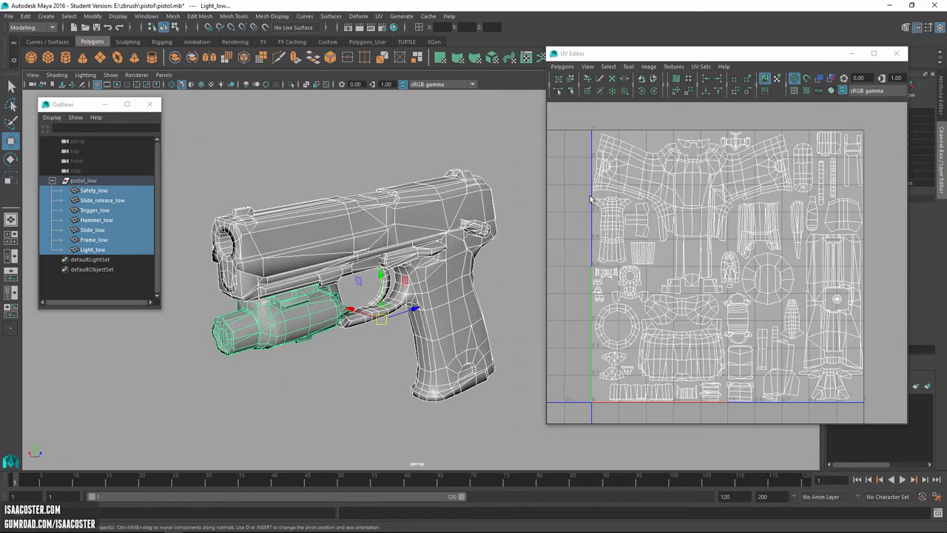
{"action": "mouse_move", "coordinate": [620, 135]}
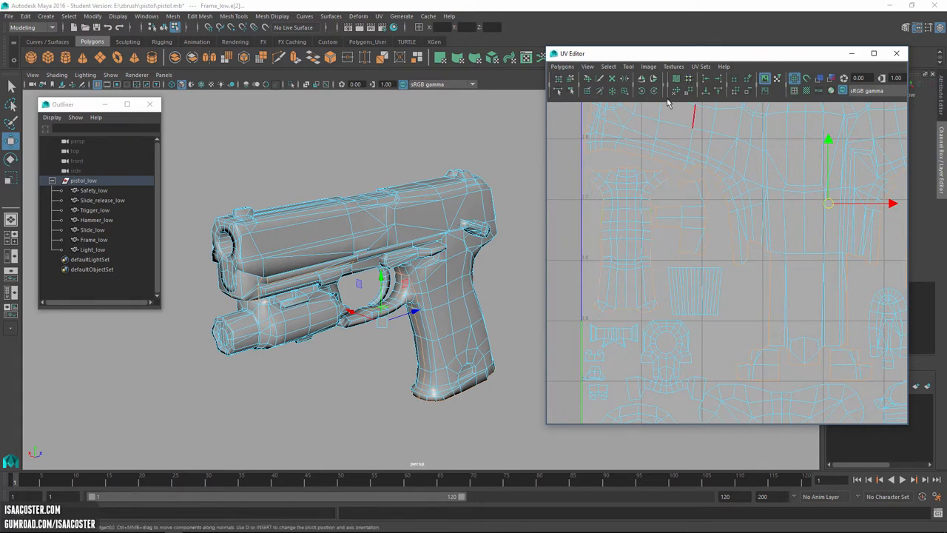
Turn on the UV shell border display in the UV Editor.
{"action": "left_click", "coordinate": [608, 66]}
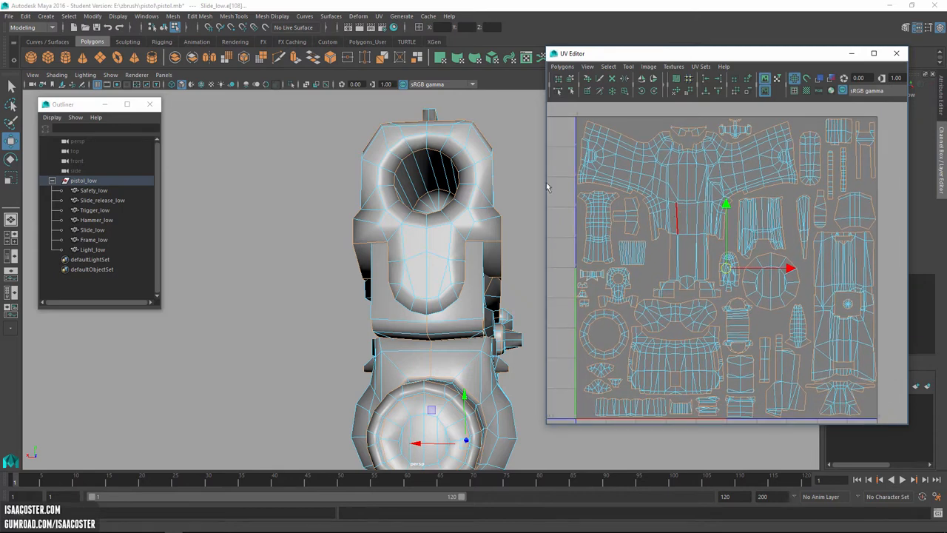
{"action": "mouse_move", "coordinate": [272, 16]}
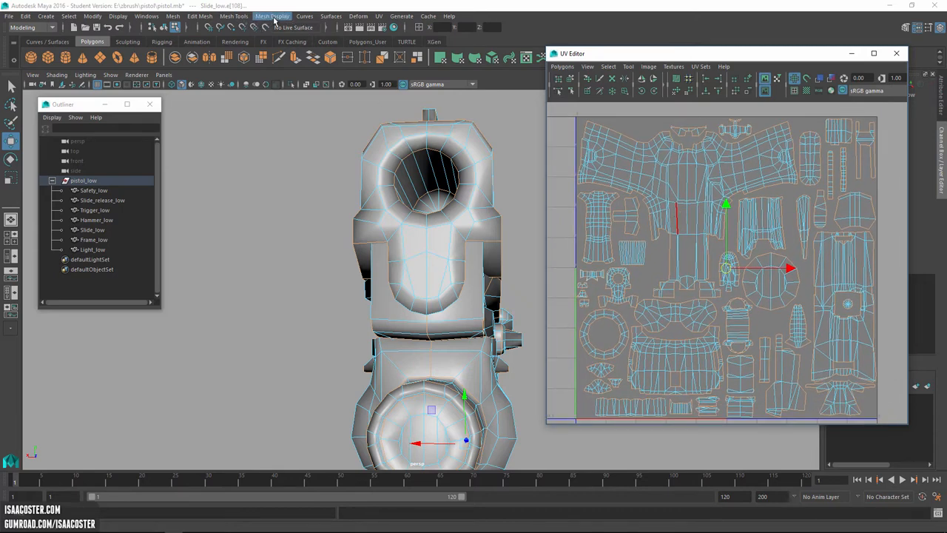
Apply Harden Edge to the selected UV shell border edges.
{"action": "left_click", "coordinate": [271, 16]}
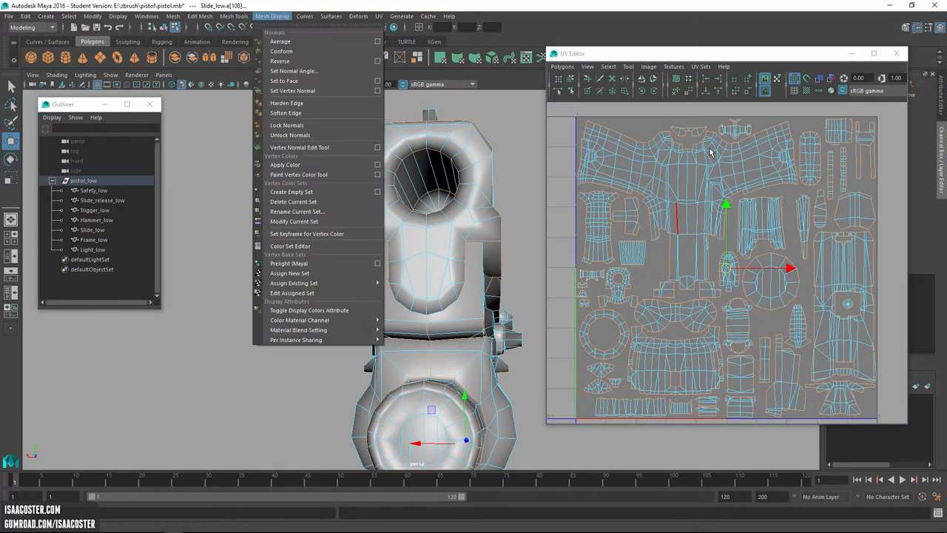
{"action": "mouse_move", "coordinate": [293, 91]}
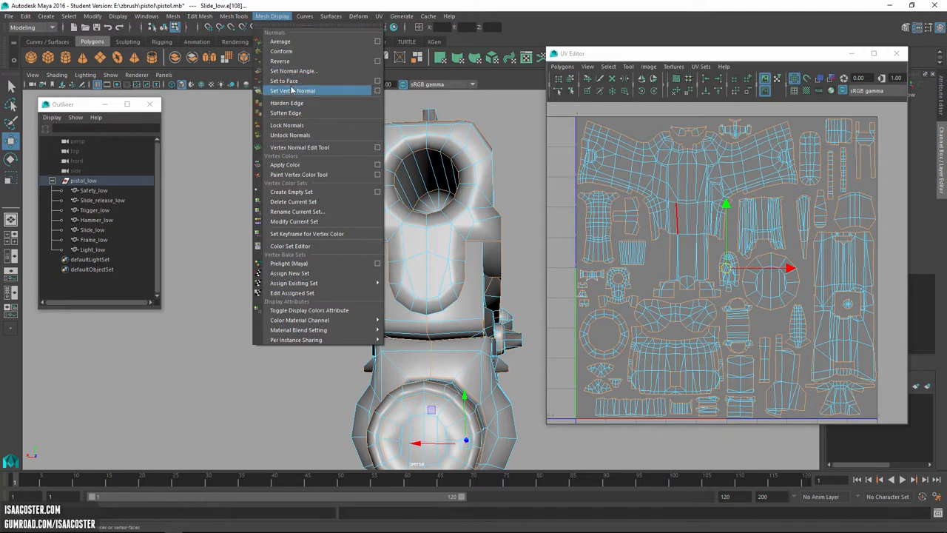
{"action": "left_click", "coordinate": [293, 90]}
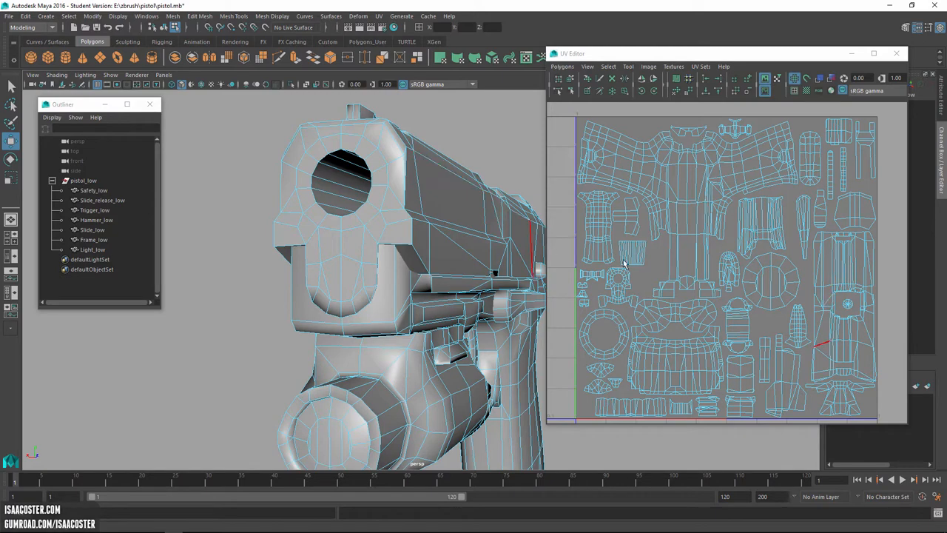
{"action": "mouse_move", "coordinate": [632, 321]}
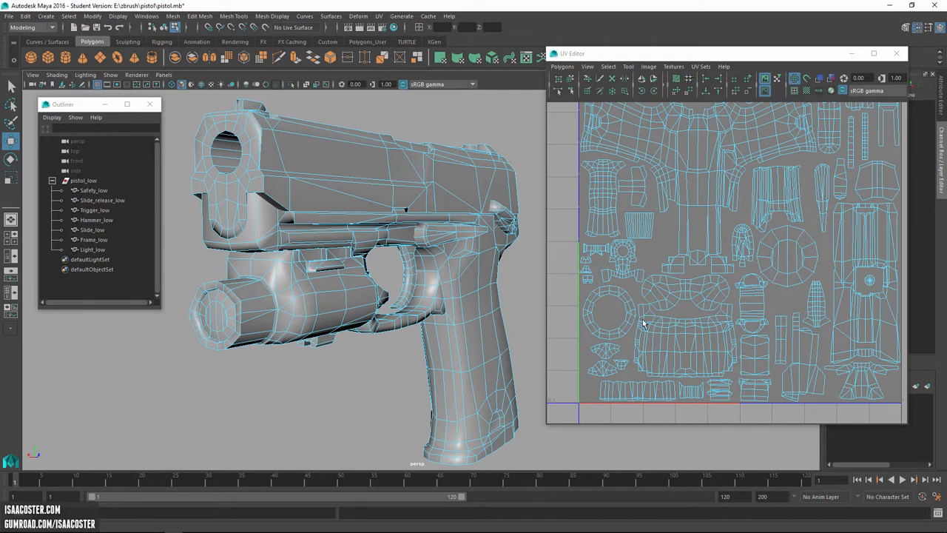
{"action": "mouse_move", "coordinate": [615, 331]}
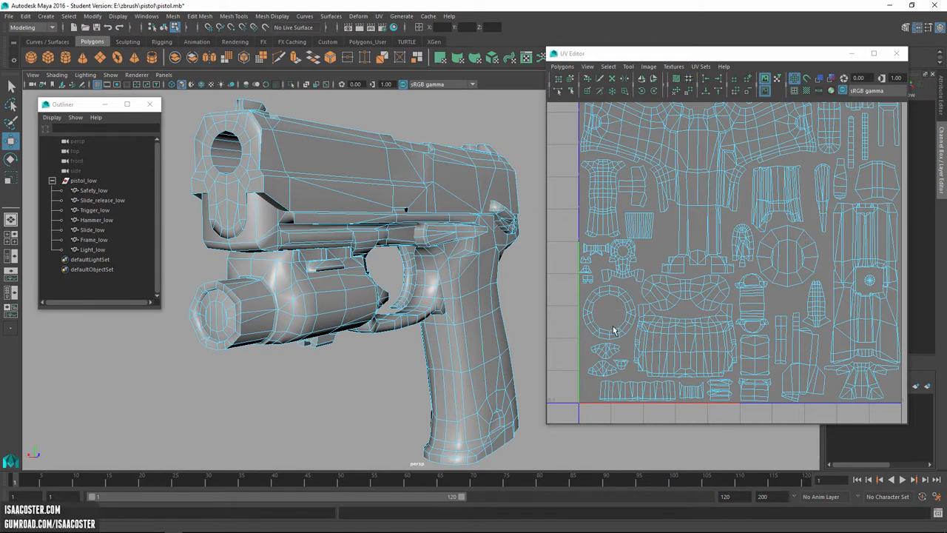
{"action": "left_click", "coordinate": [210, 292]}
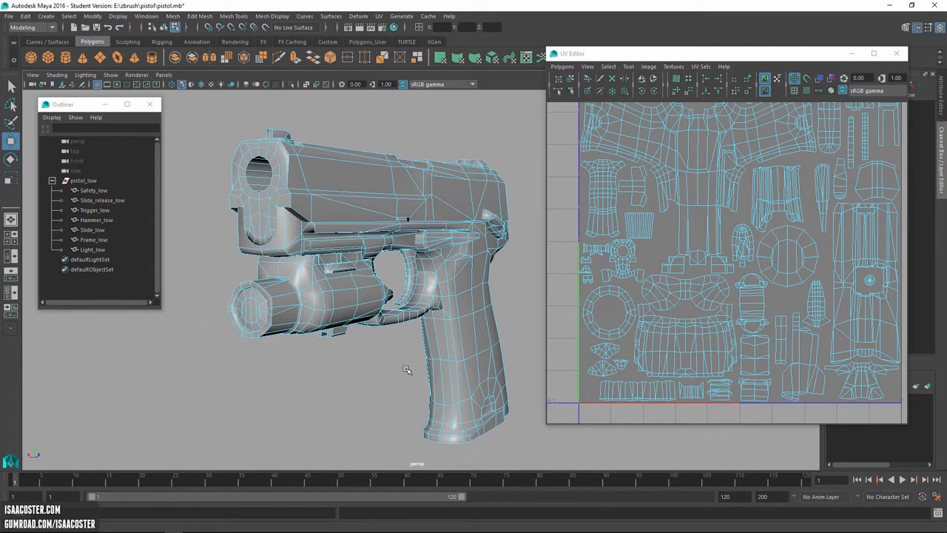
{"action": "left_click_drag", "start_coordinate": [406, 370], "coordinate": [342, 351]}
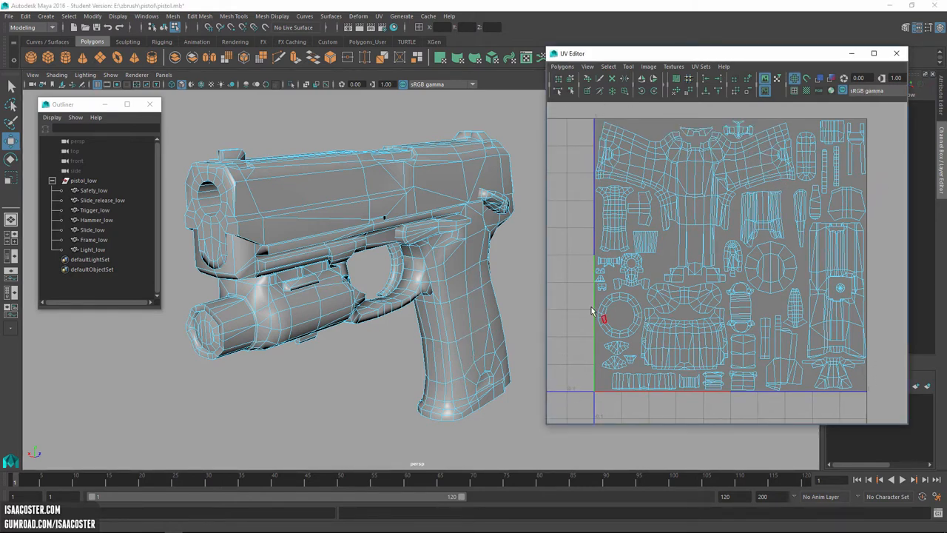
{"action": "mouse_move", "coordinate": [672, 309]}
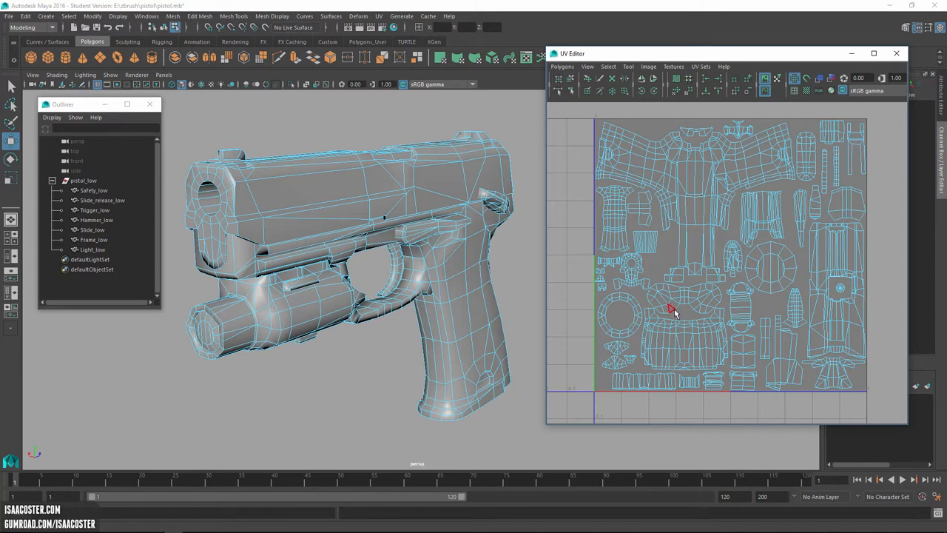
{"action": "mouse_move", "coordinate": [498, 142]}
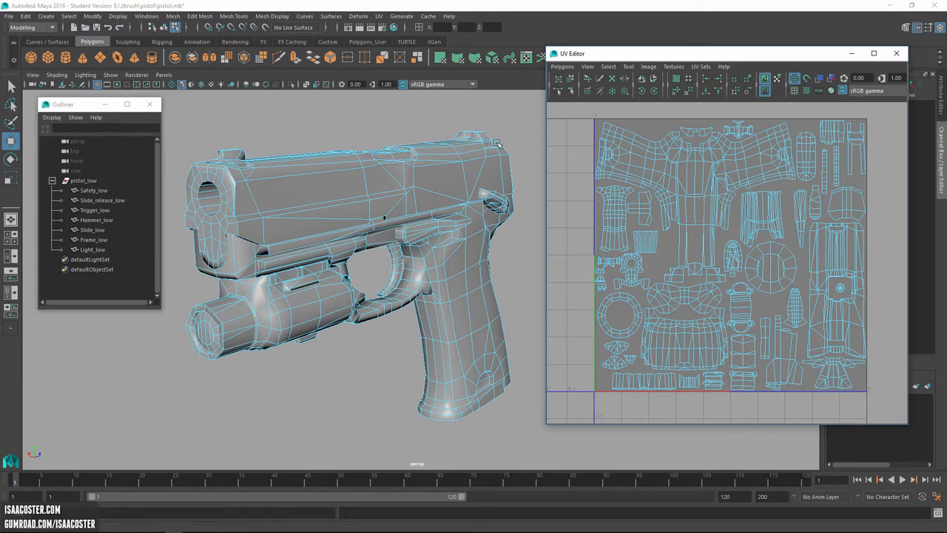
{"action": "mouse_move", "coordinate": [384, 175]}
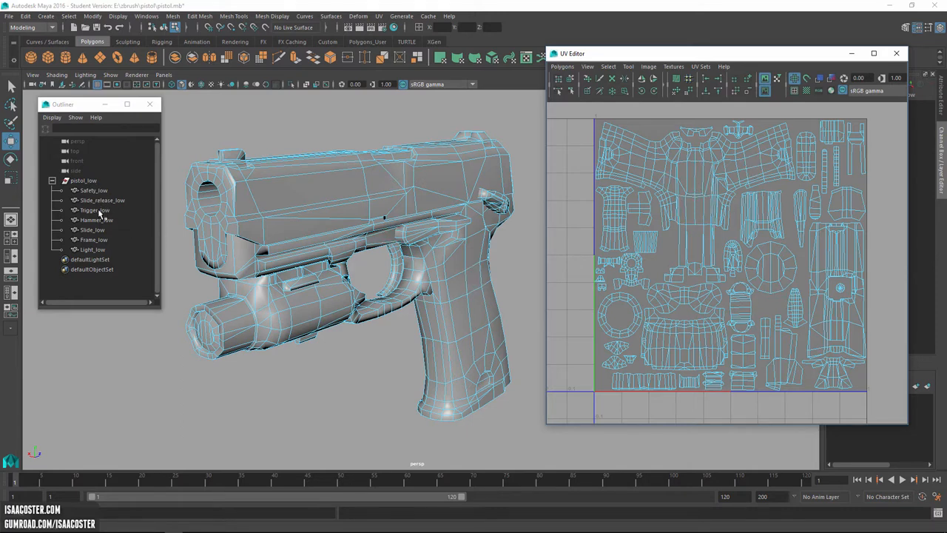
Inspect the Frame_low and Safety_low UV shells, then select the pistol_low group.
{"action": "left_click", "coordinate": [93, 239]}
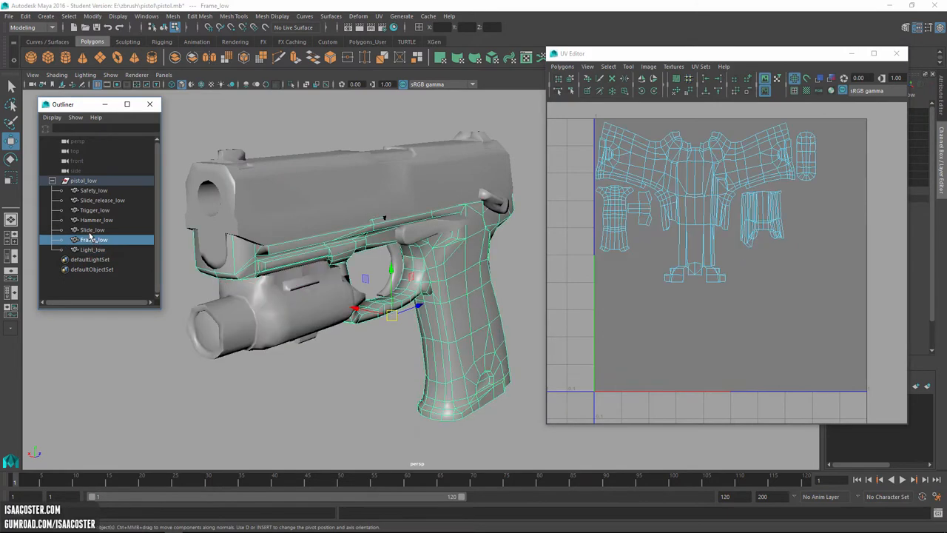
{"action": "left_click", "coordinate": [94, 191]}
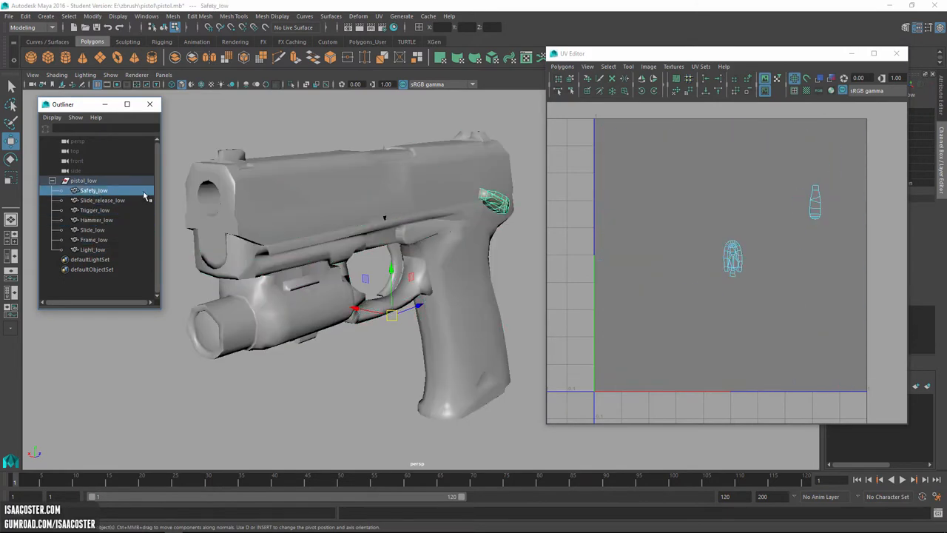
{"action": "mouse_move", "coordinate": [97, 227]}
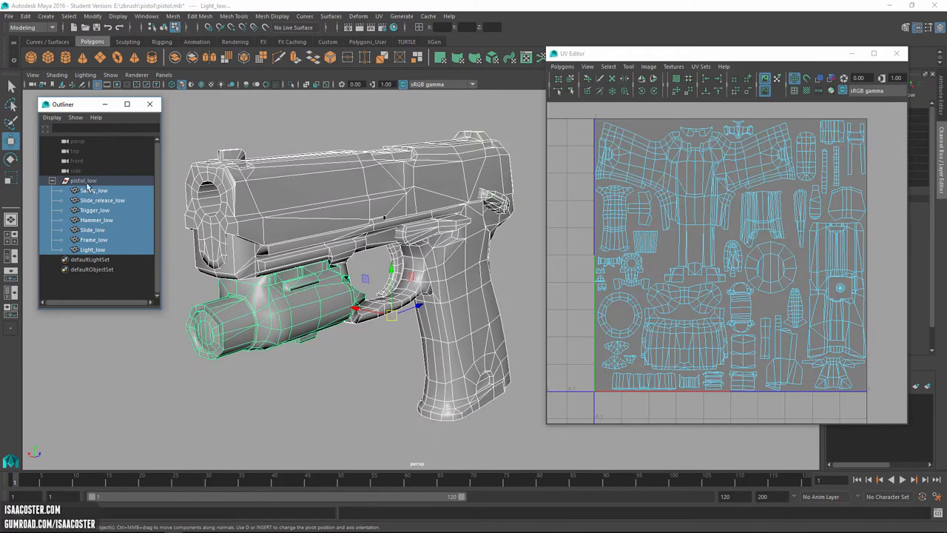
{"action": "left_click", "coordinate": [83, 180]}
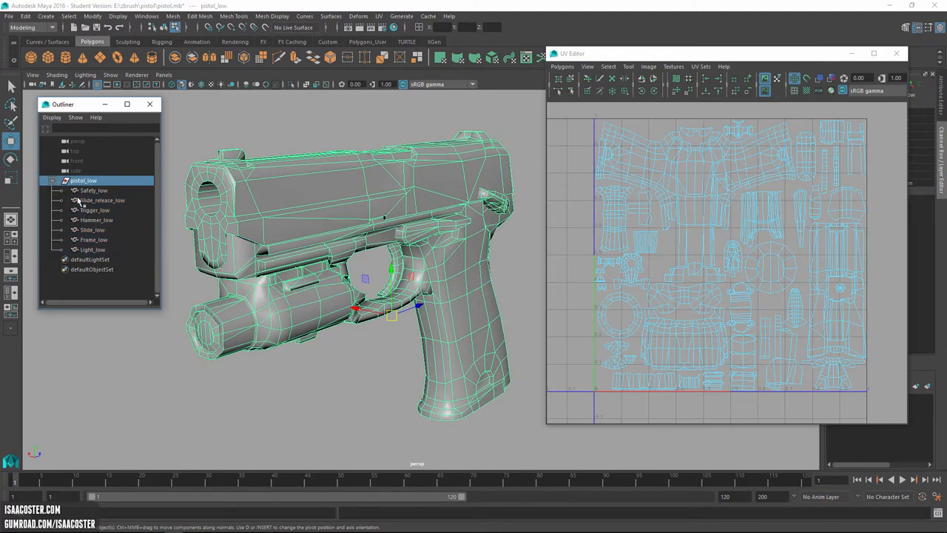
{"action": "mouse_move", "coordinate": [114, 236]}
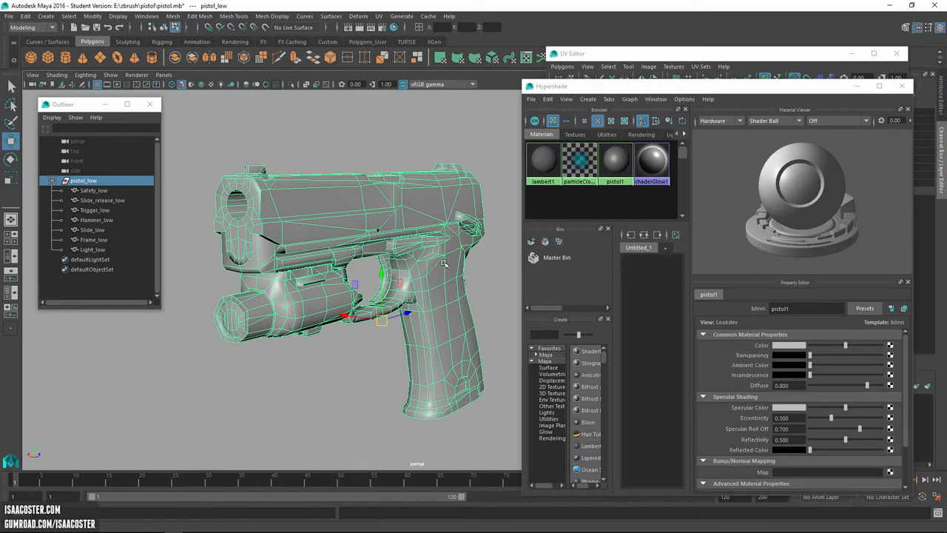
{"action": "mouse_move", "coordinate": [477, 286]}
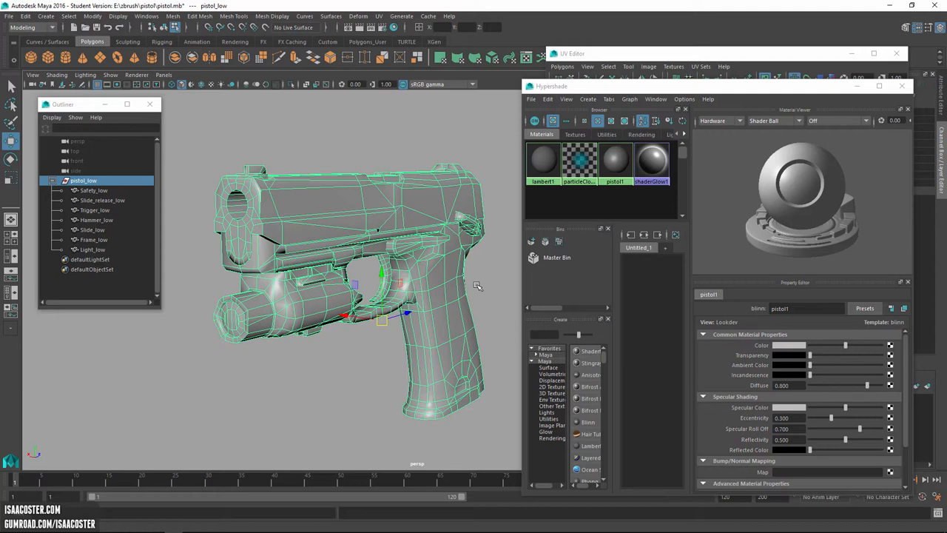
{"action": "mouse_move", "coordinate": [369, 333]}
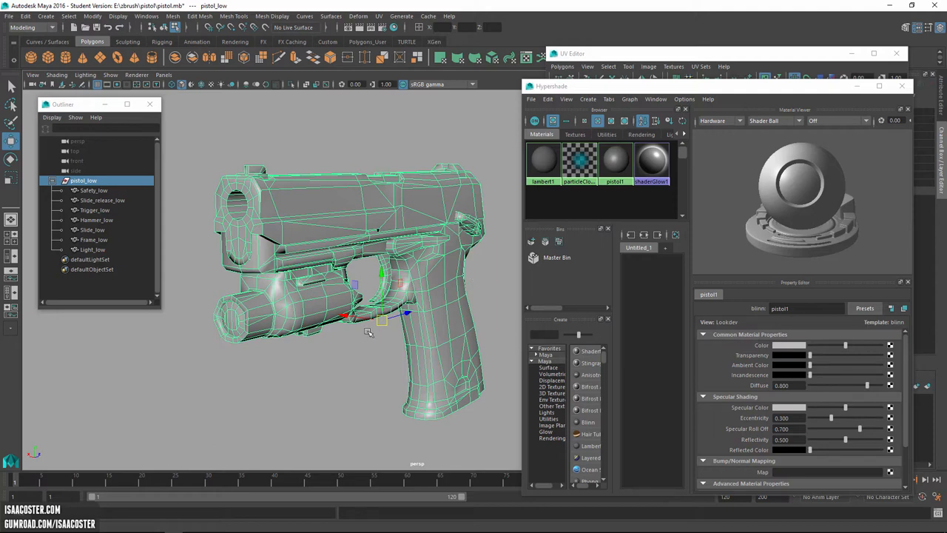
{"action": "mouse_move", "coordinate": [407, 322]}
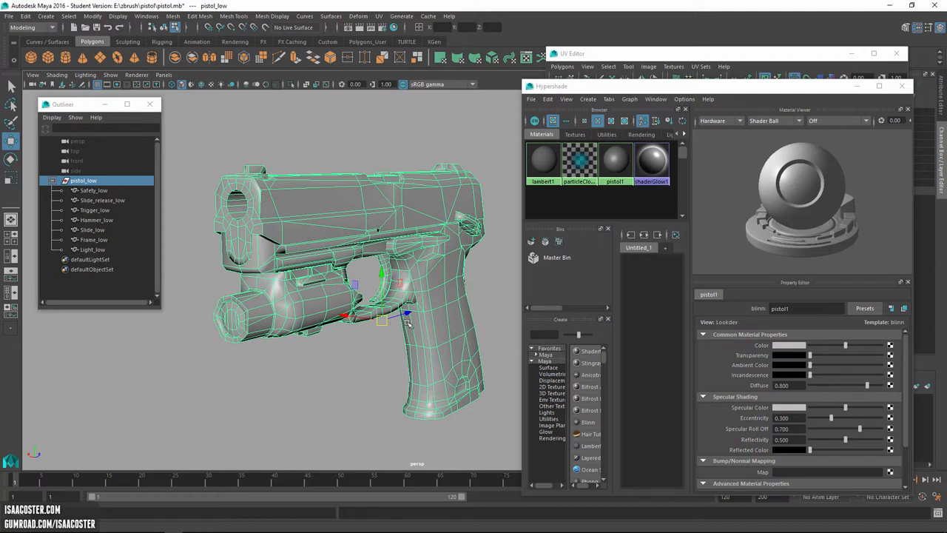
{"action": "mouse_move", "coordinate": [455, 205]}
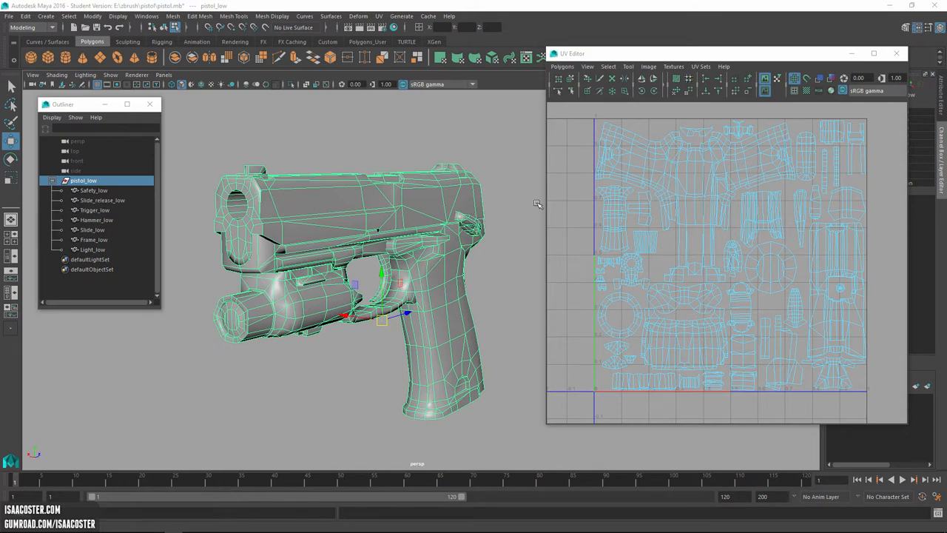
{"action": "mouse_move", "coordinate": [537, 203]}
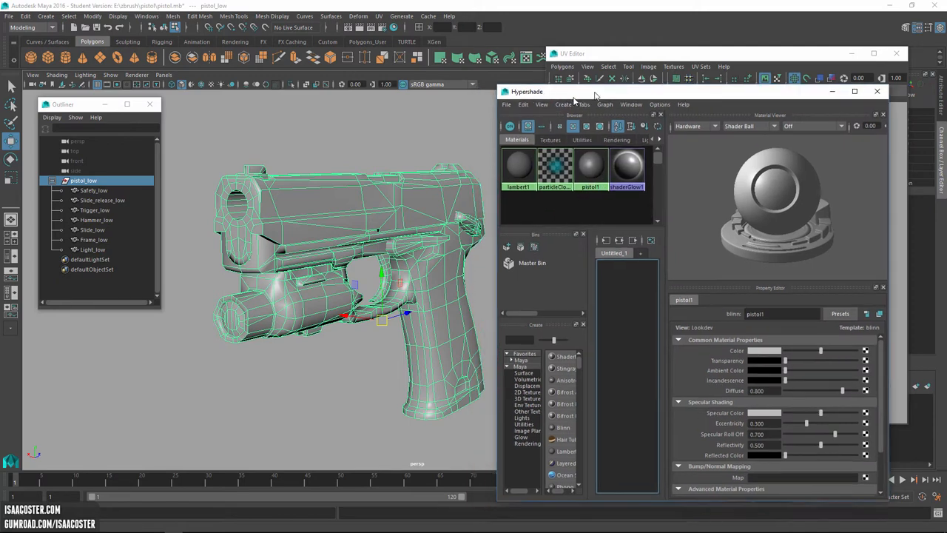
Assign the pistol1 blinn material to the selected pistol_low group.
{"action": "right_click", "coordinate": [590, 169]}
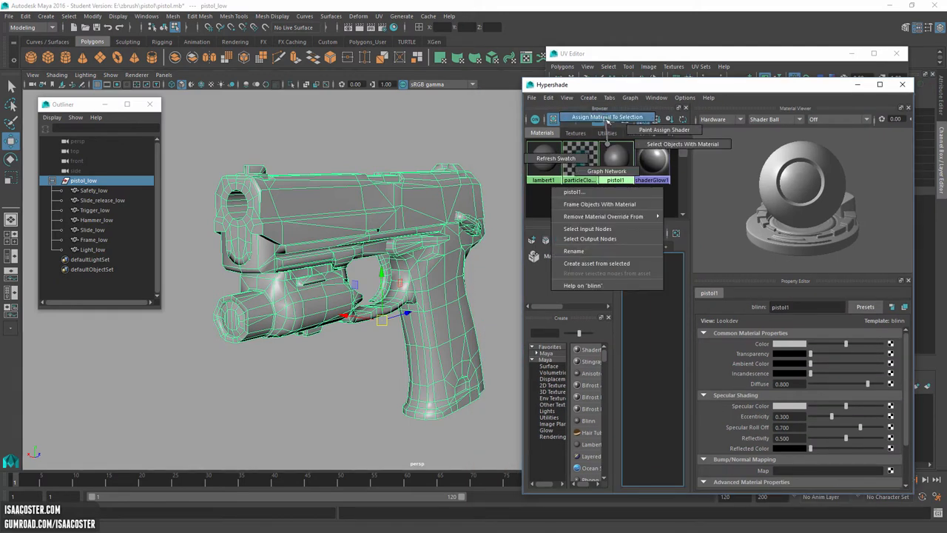
{"action": "left_click", "coordinate": [607, 117]}
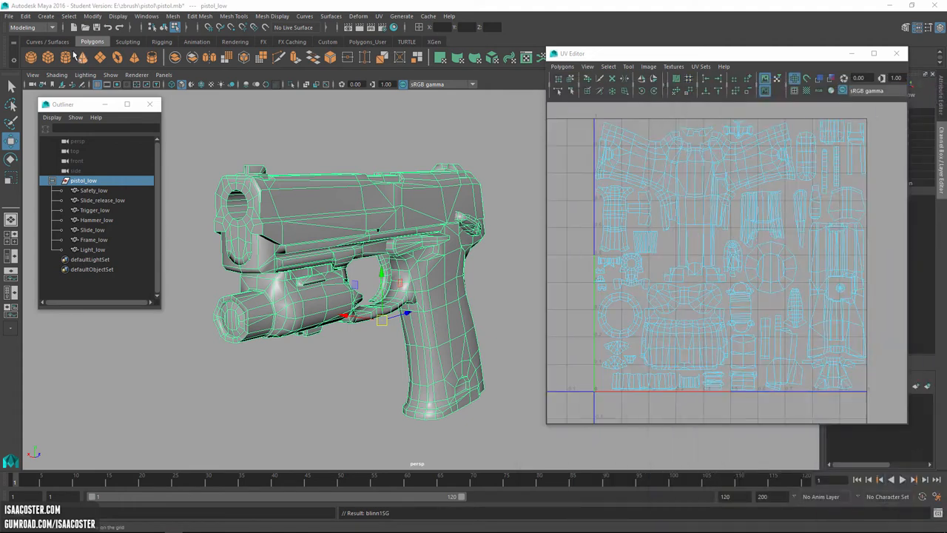
Export the selected pistol_low group to Frame_low.fbx, overwriting the existing file.
{"action": "left_click", "coordinate": [8, 15]}
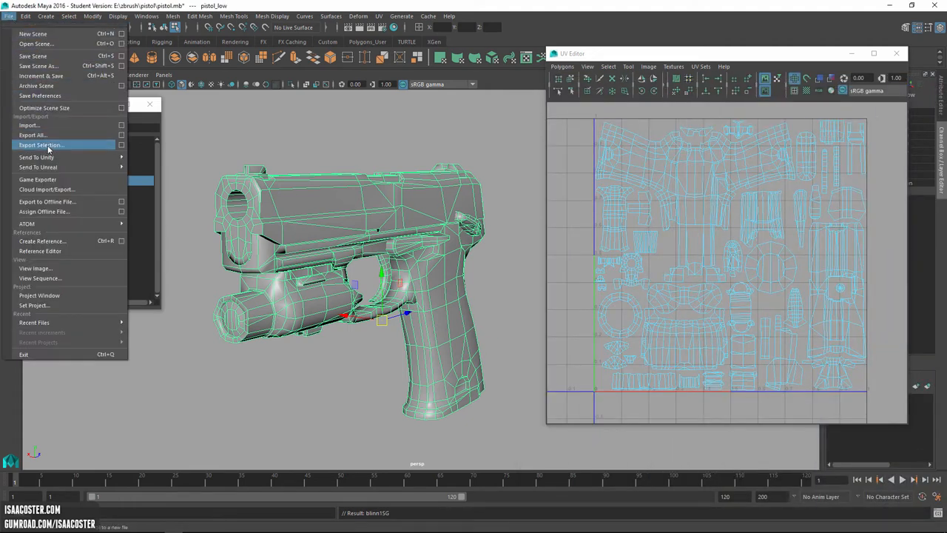
{"action": "left_click", "coordinate": [41, 144]}
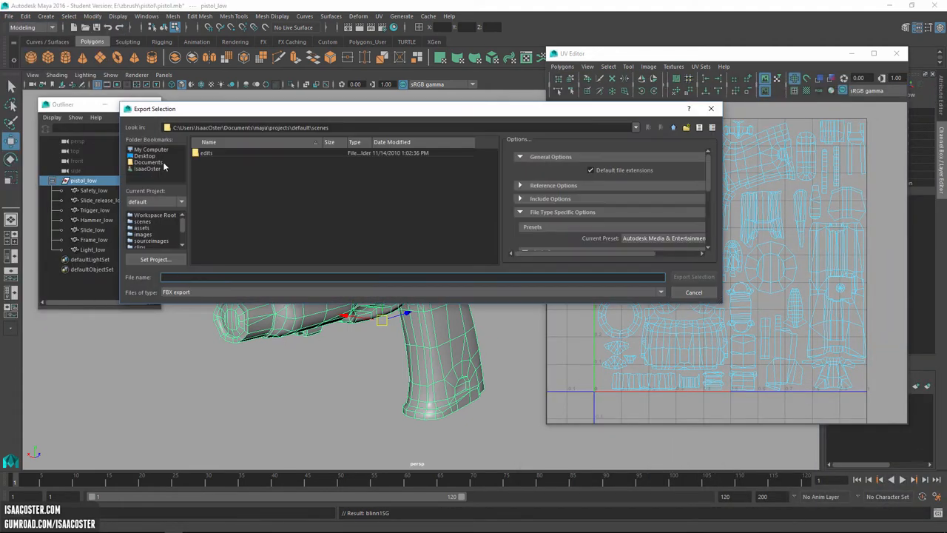
{"action": "mouse_move", "coordinate": [177, 291]}
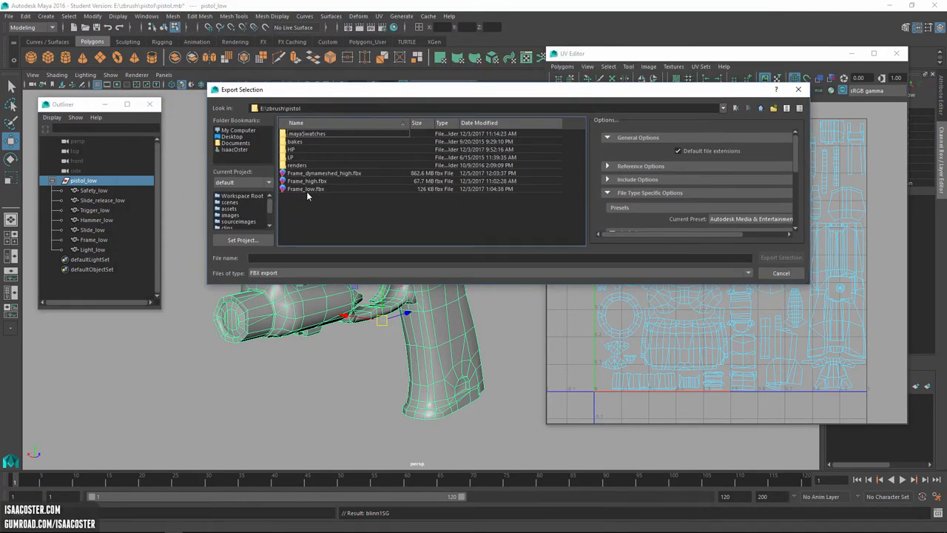
{"action": "left_click", "coordinate": [306, 189]}
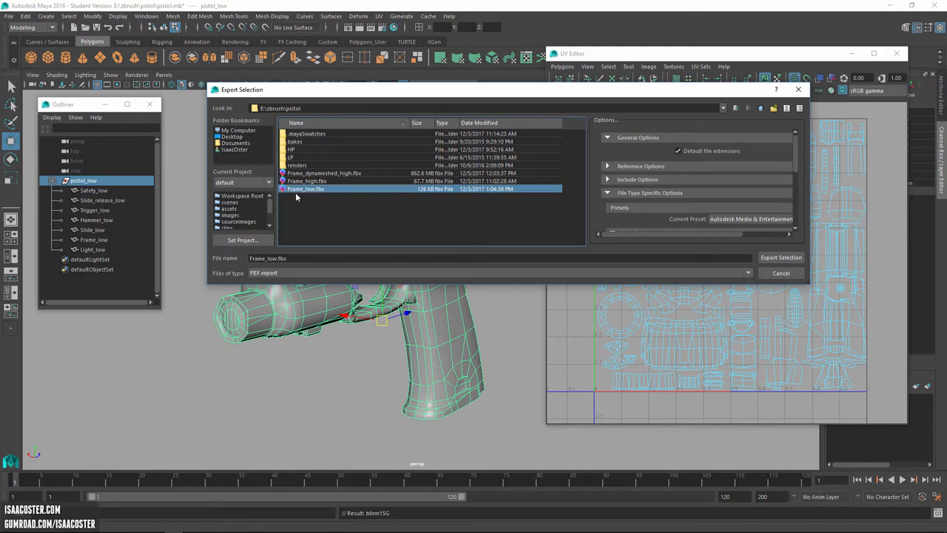
{"action": "mouse_move", "coordinate": [293, 180]}
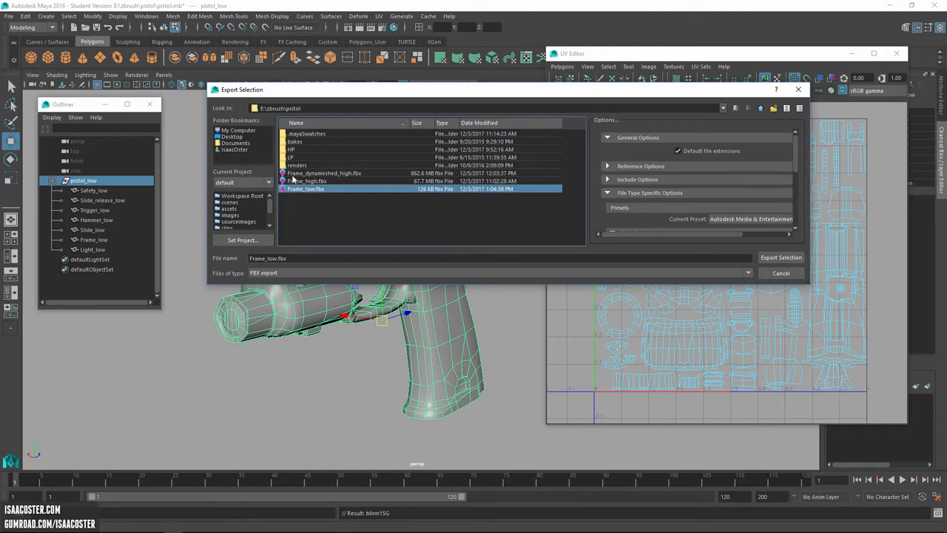
{"action": "mouse_move", "coordinate": [312, 184]}
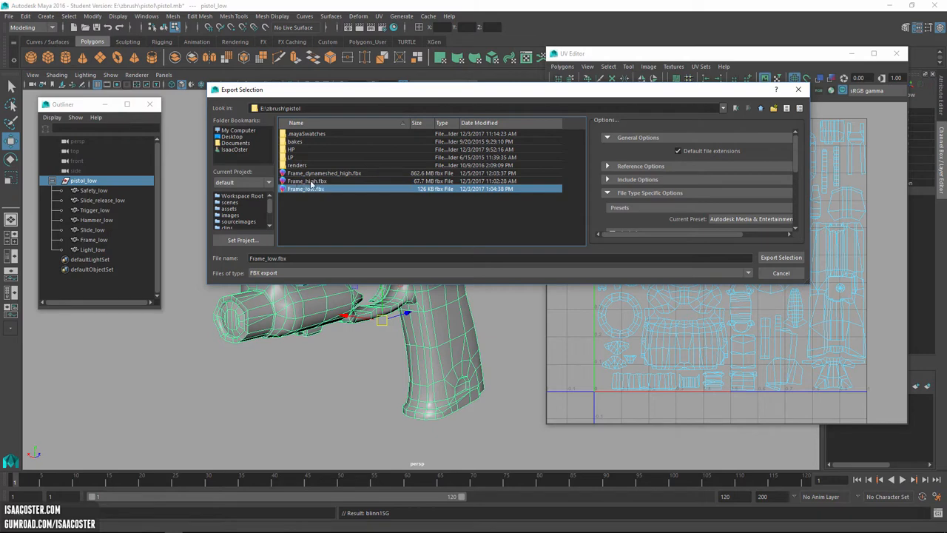
{"action": "mouse_move", "coordinate": [348, 174]}
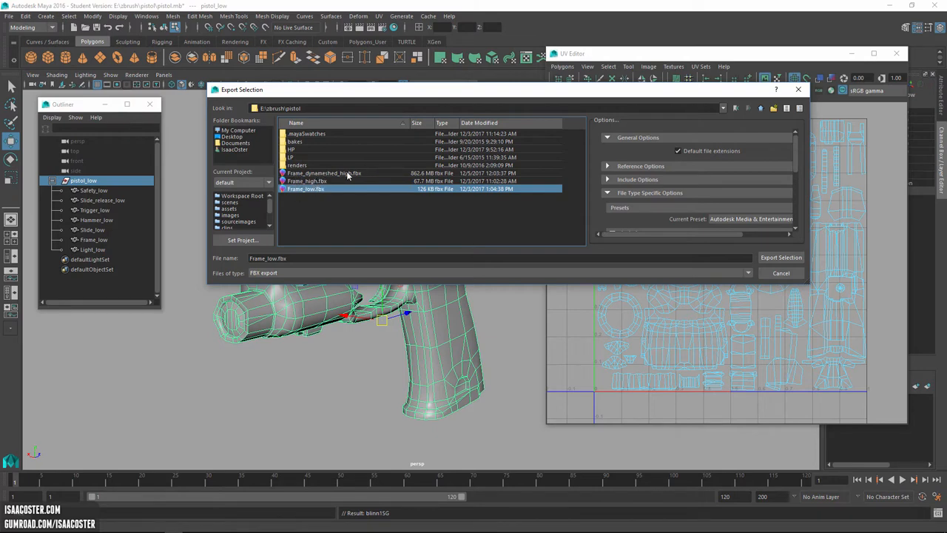
{"action": "mouse_move", "coordinate": [435, 215]}
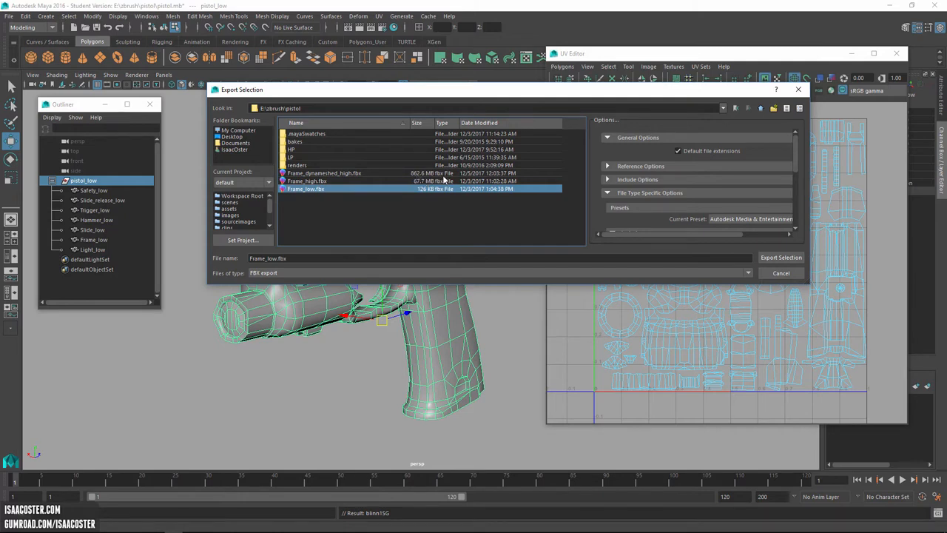
{"action": "mouse_move", "coordinate": [323, 183]}
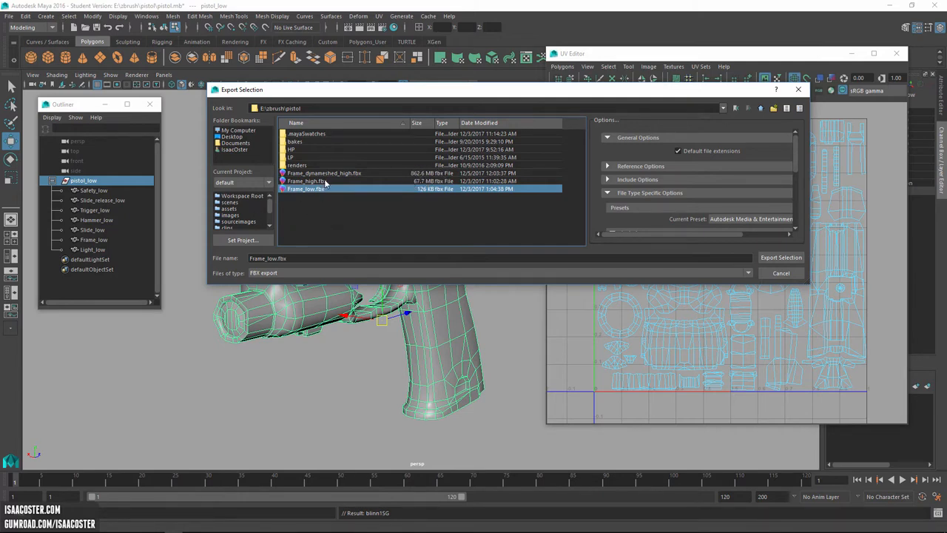
{"action": "mouse_move", "coordinate": [336, 180]}
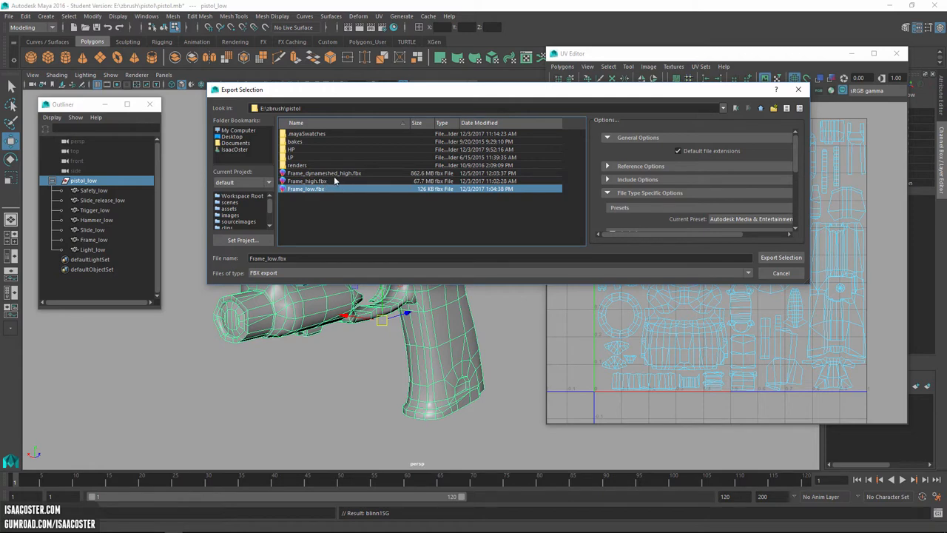
{"action": "mouse_move", "coordinate": [428, 181]}
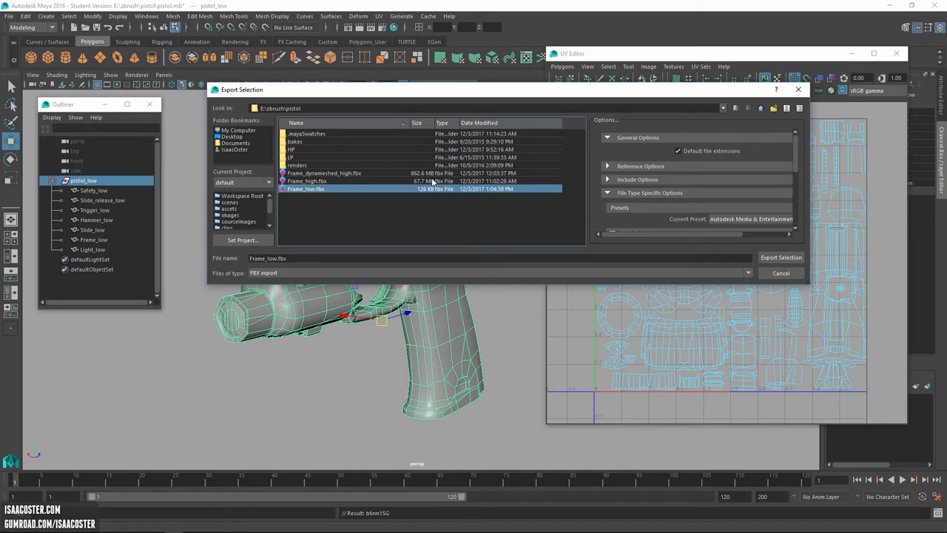
{"action": "mouse_move", "coordinate": [352, 191]}
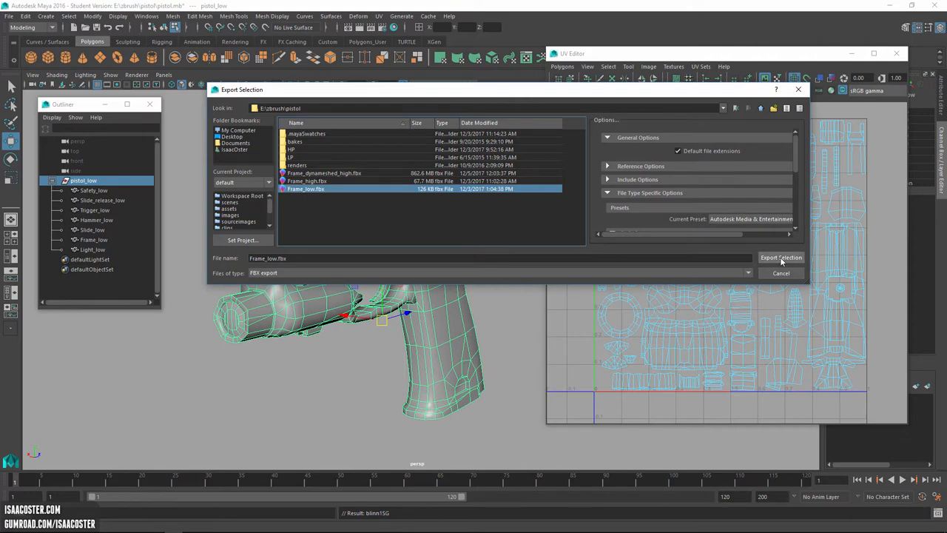
{"action": "left_click", "coordinate": [781, 257]}
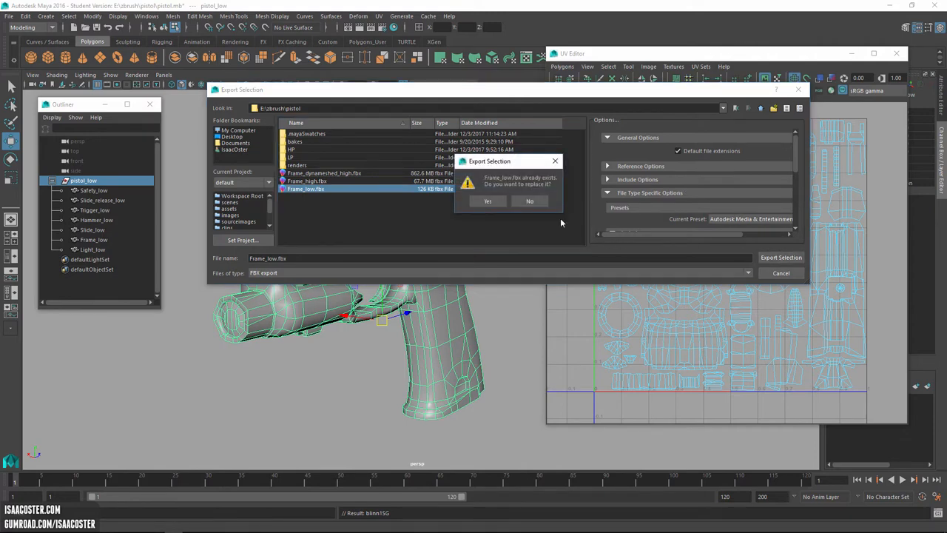
{"action": "left_click", "coordinate": [488, 201]}
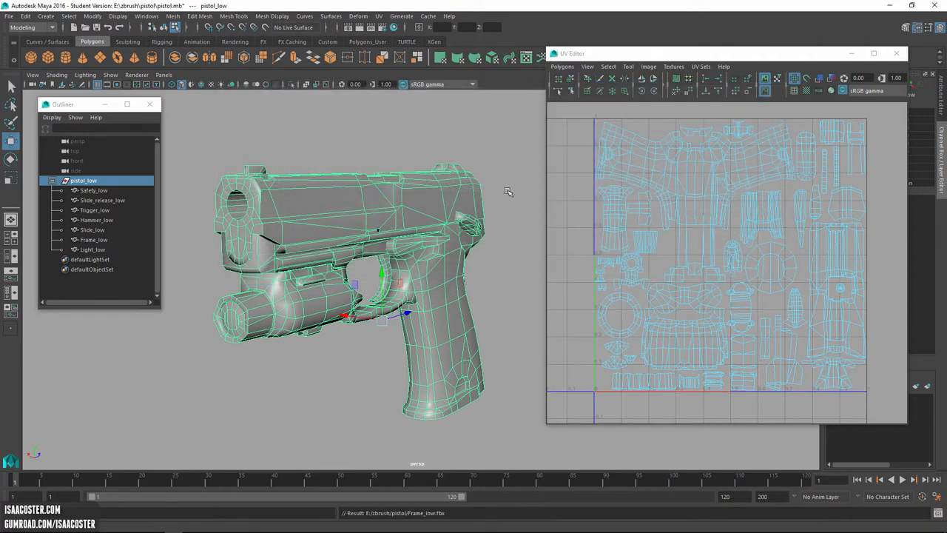
Create a new Substance Painter project using the Frame_low.fbx mesh.
{"action": "left_click_drag", "start_coordinate": [509, 191], "coordinate": [495, 175]}
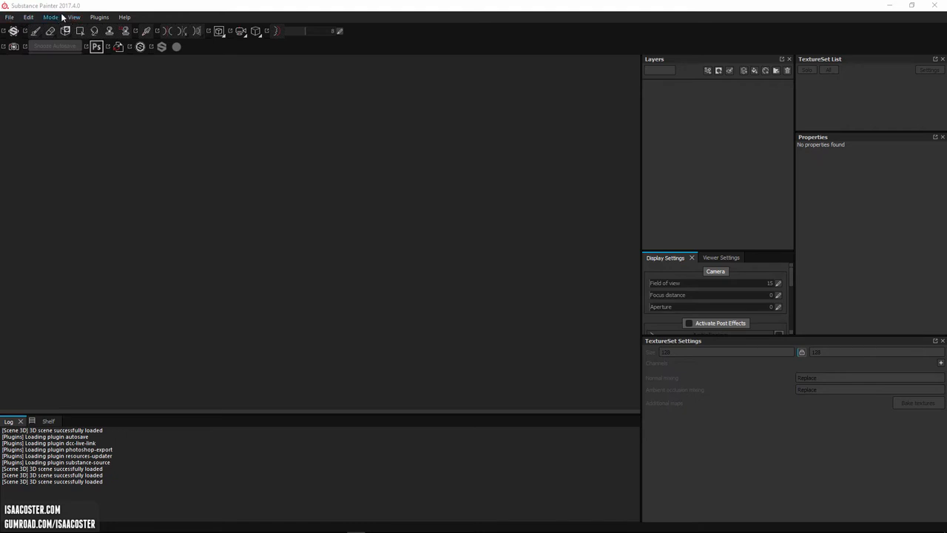
{"action": "mouse_move", "coordinate": [410, 214]}
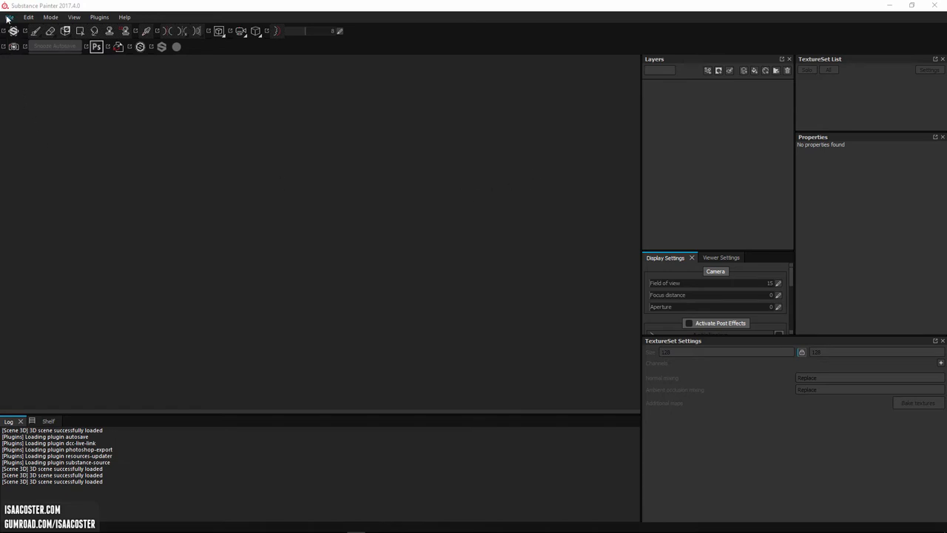
{"action": "left_click", "coordinate": [29, 16]}
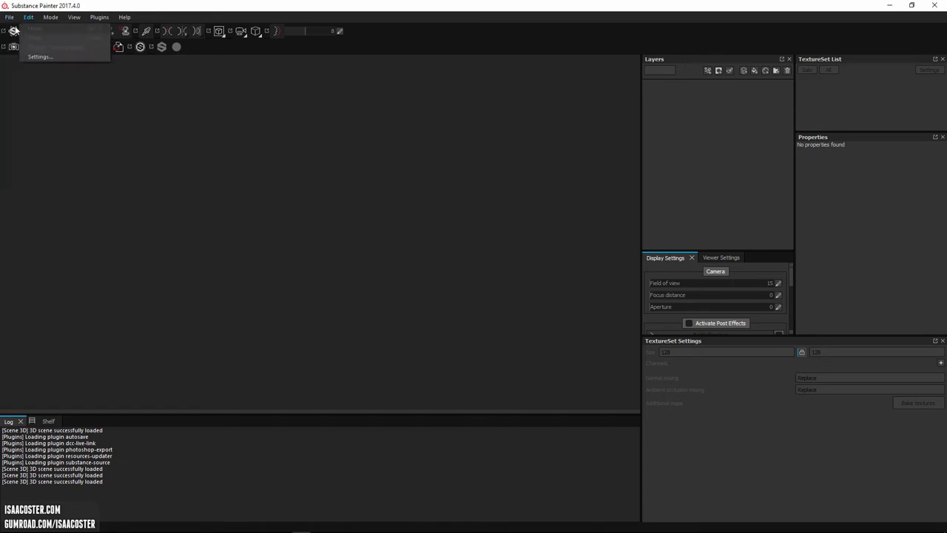
{"action": "left_click", "coordinate": [34, 28]}
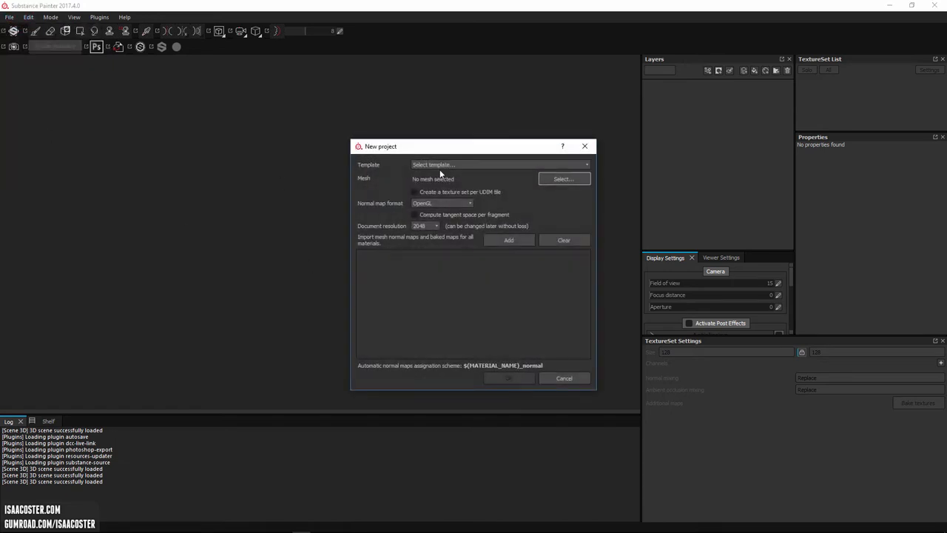
{"action": "mouse_move", "coordinate": [625, 224]}
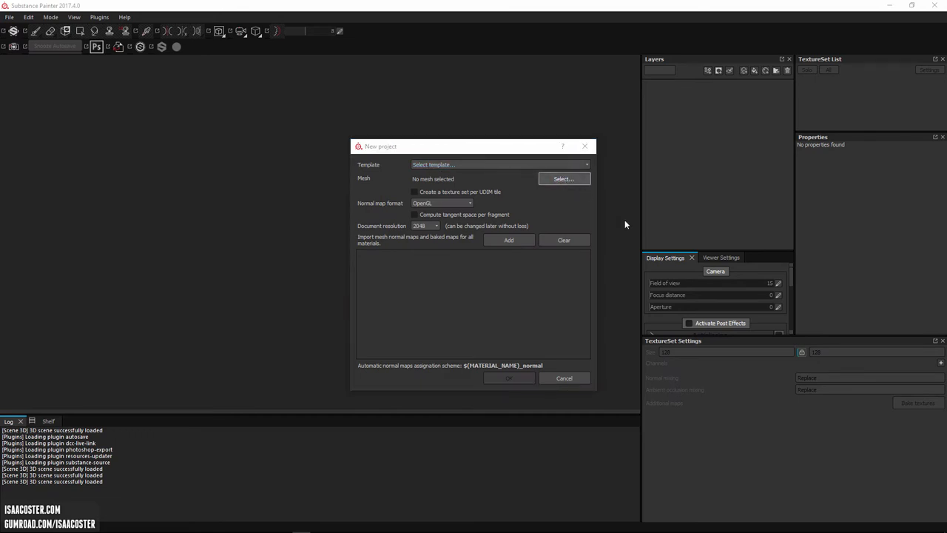
{"action": "left_click", "coordinate": [563, 179]}
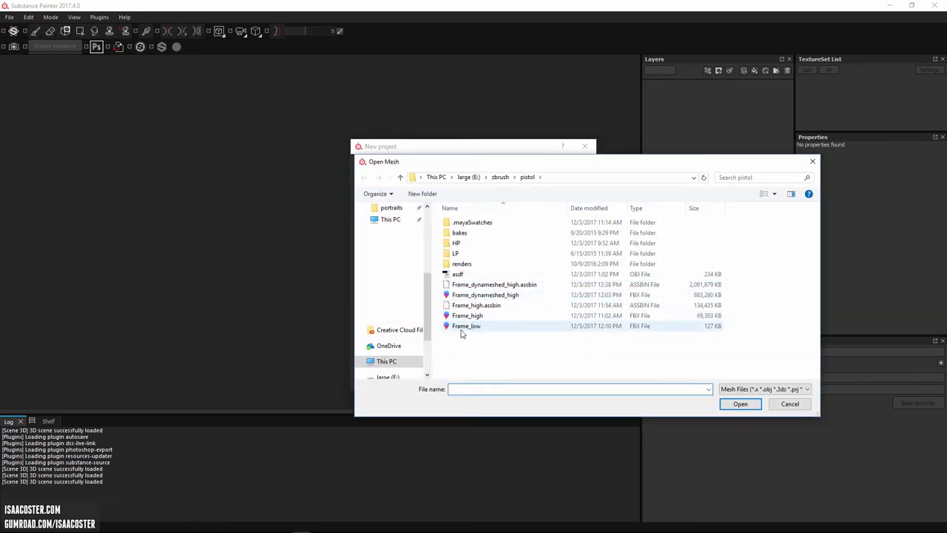
{"action": "left_click", "coordinate": [467, 326]}
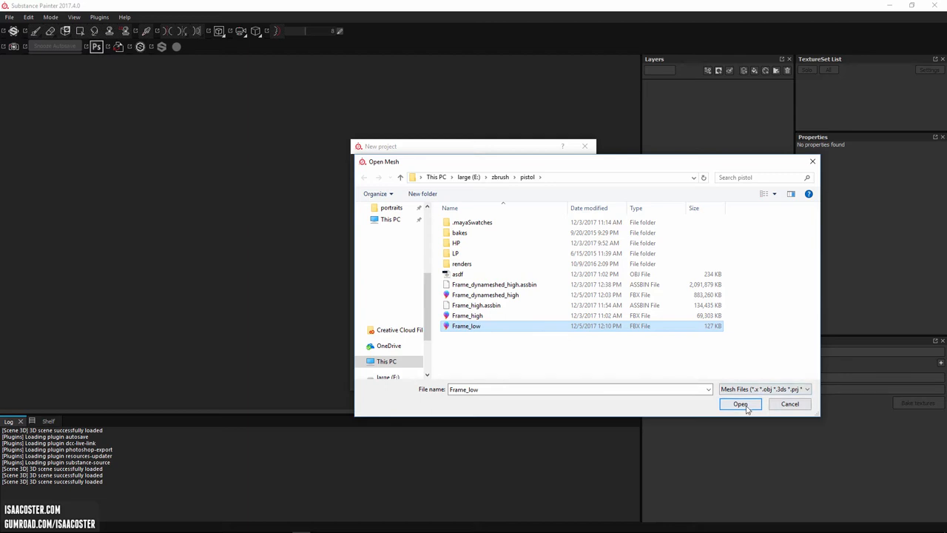
{"action": "left_click", "coordinate": [741, 405]}
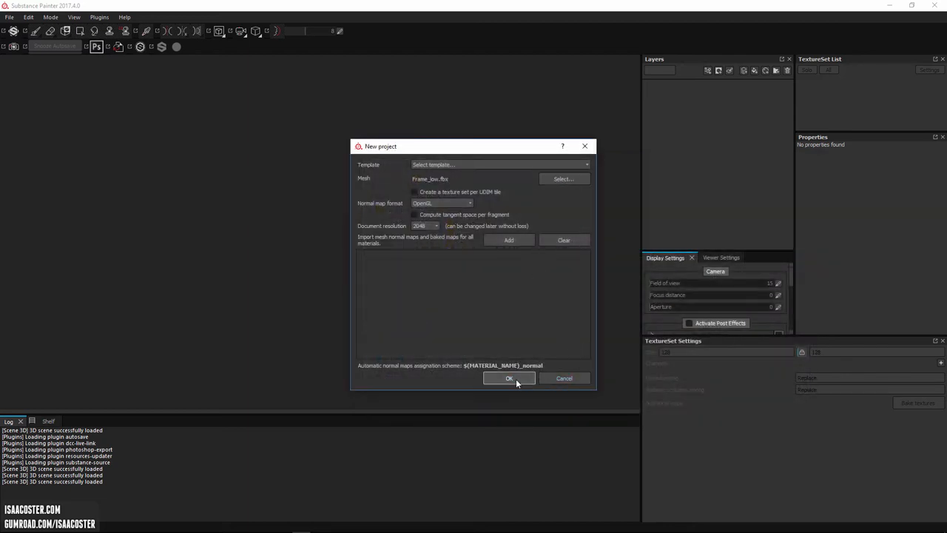
{"action": "left_click", "coordinate": [509, 378]}
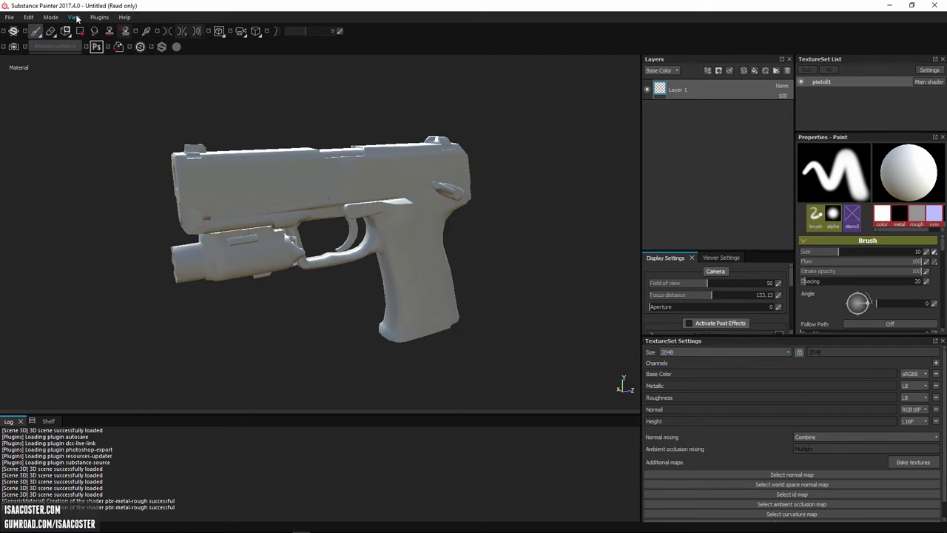
Bake pistol1 maps from the high-poly mesh, matching by name with Subsampling 4x4.
{"action": "left_click", "coordinate": [74, 17]}
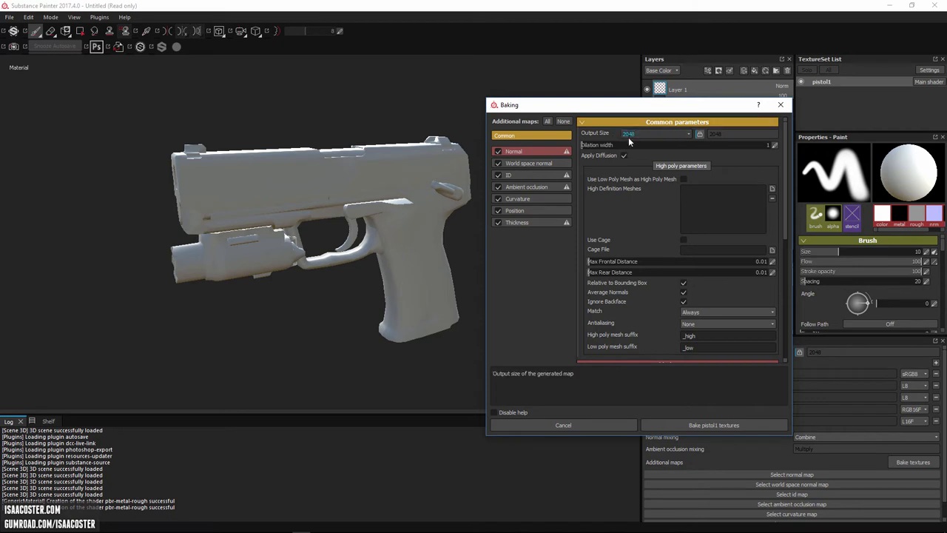
{"action": "mouse_move", "coordinate": [639, 141]}
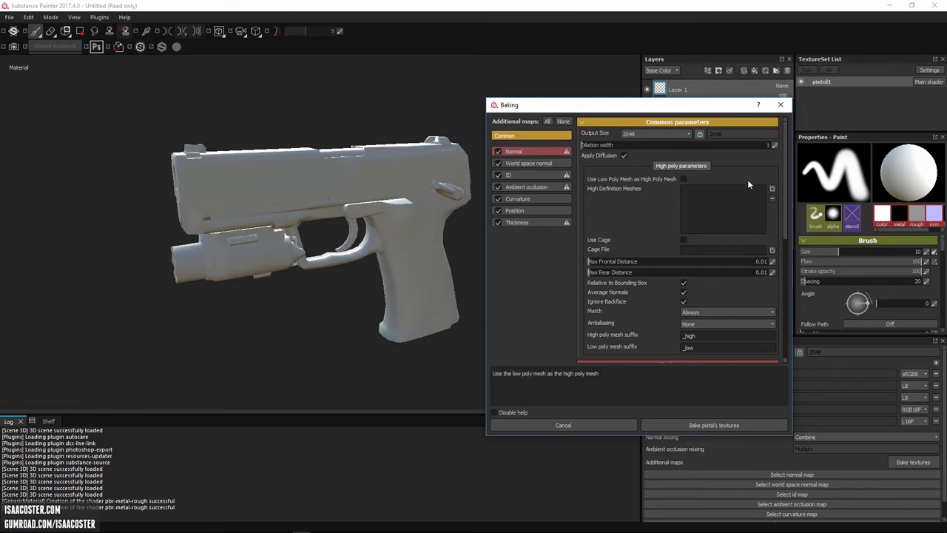
{"action": "left_click", "coordinate": [771, 189]}
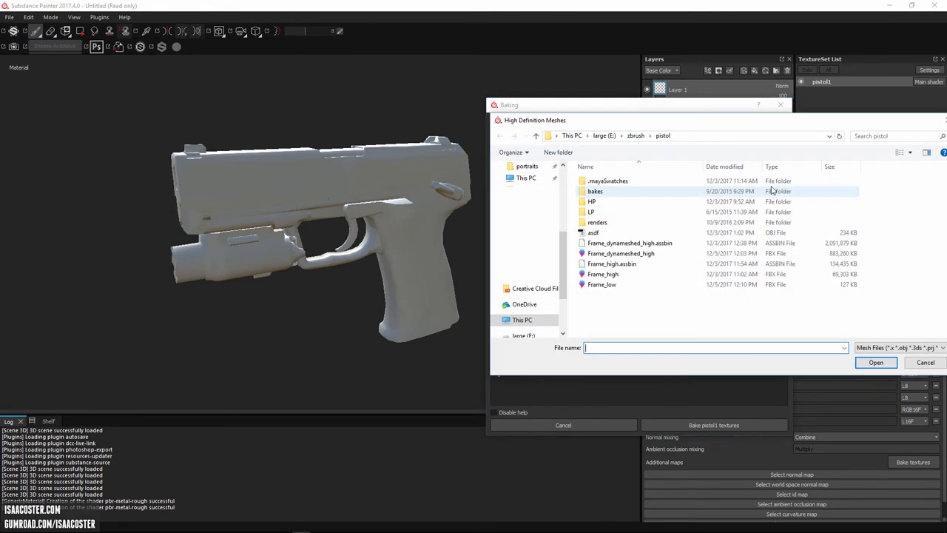
{"action": "left_click", "coordinate": [620, 253]}
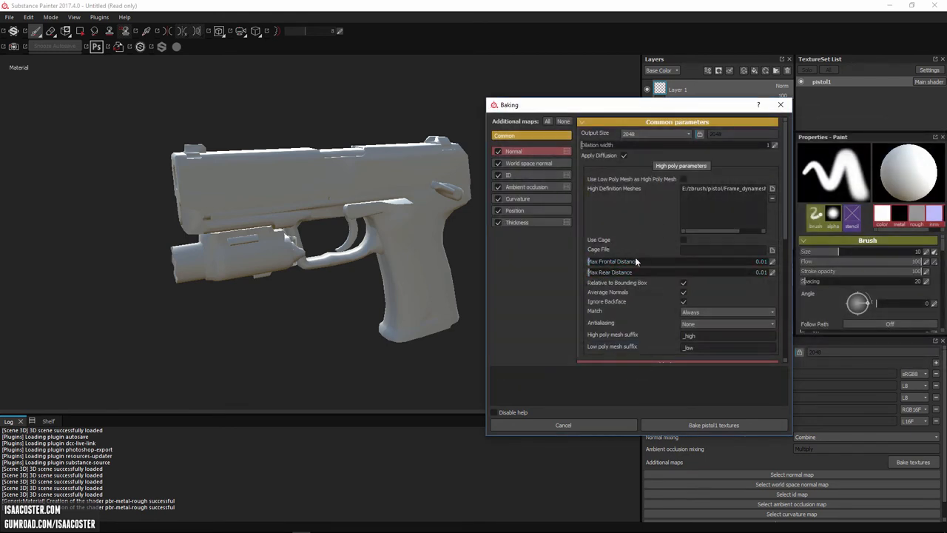
{"action": "mouse_move", "coordinate": [708, 312]}
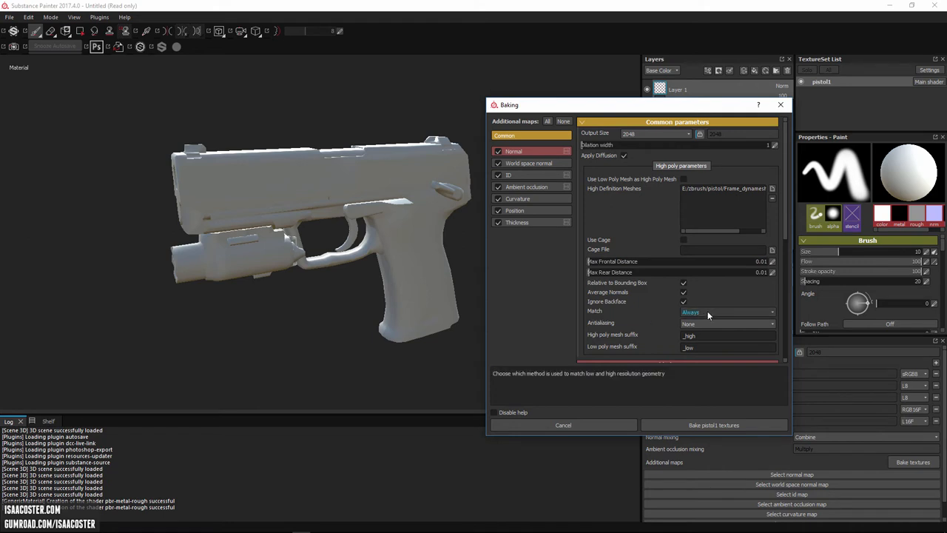
{"action": "left_click", "coordinate": [727, 310]}
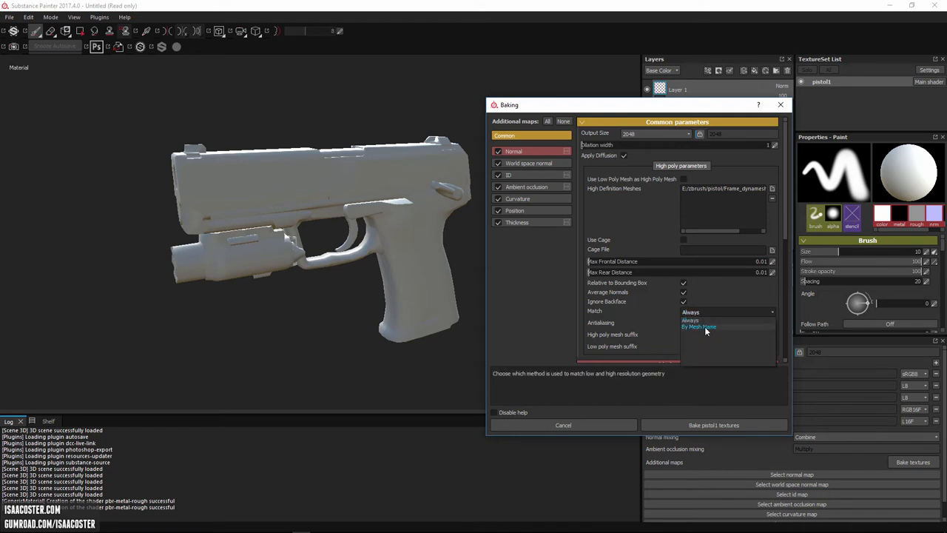
{"action": "left_click", "coordinate": [698, 326]}
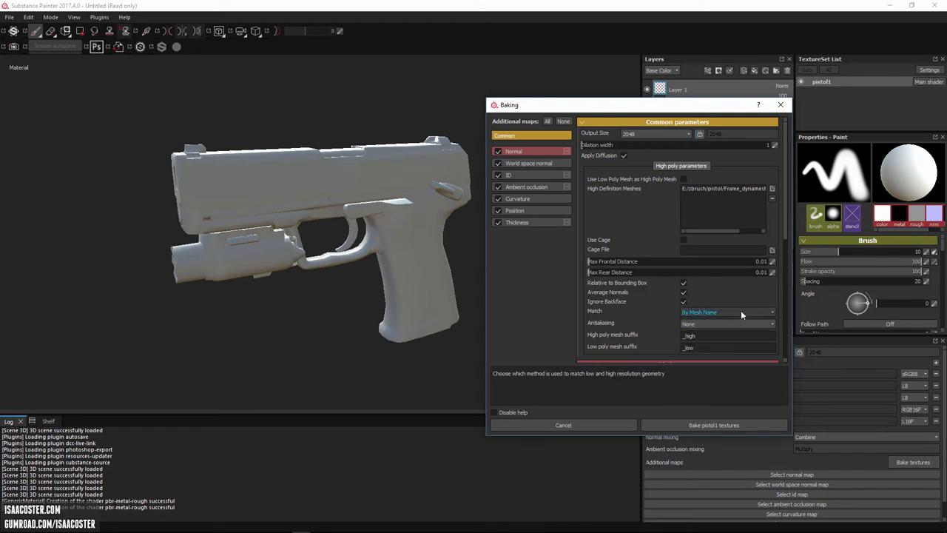
{"action": "mouse_move", "coordinate": [721, 312]}
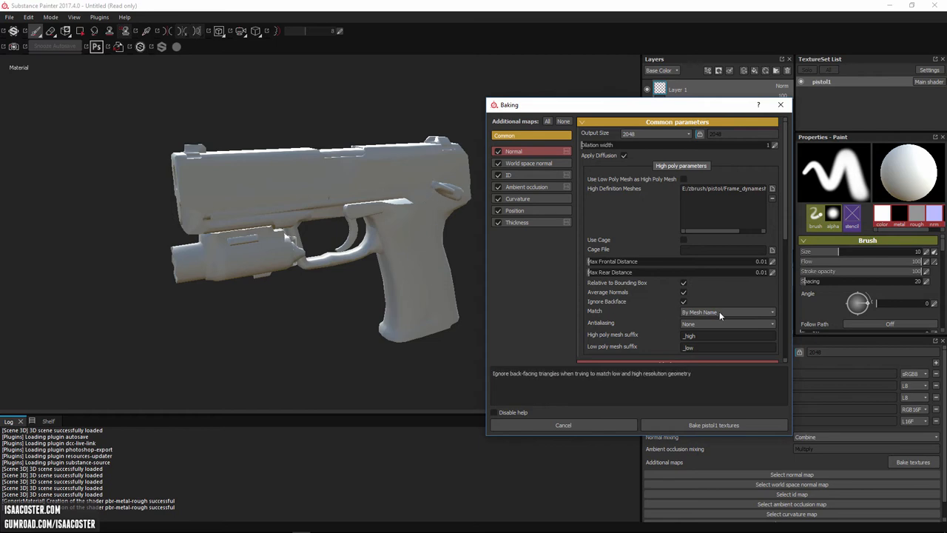
{"action": "mouse_move", "coordinate": [698, 324]}
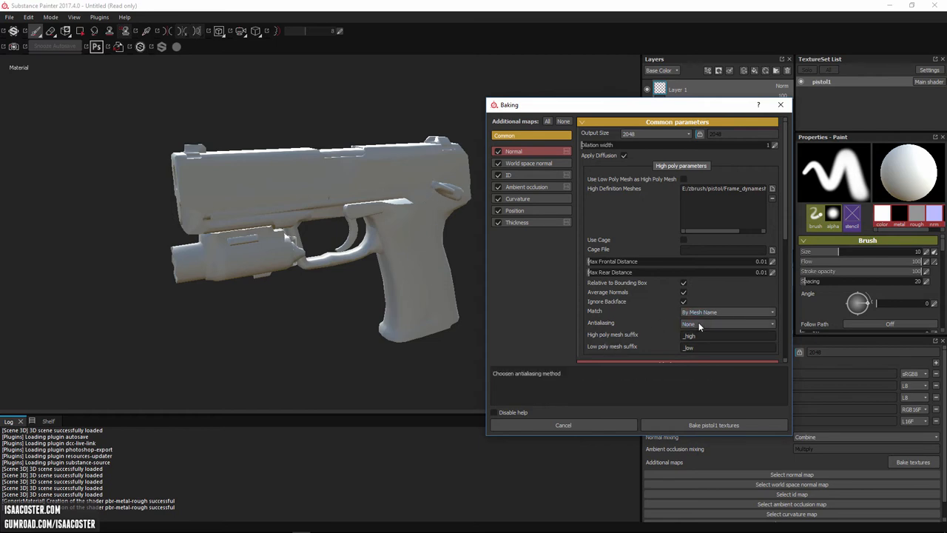
{"action": "left_click", "coordinate": [728, 324]}
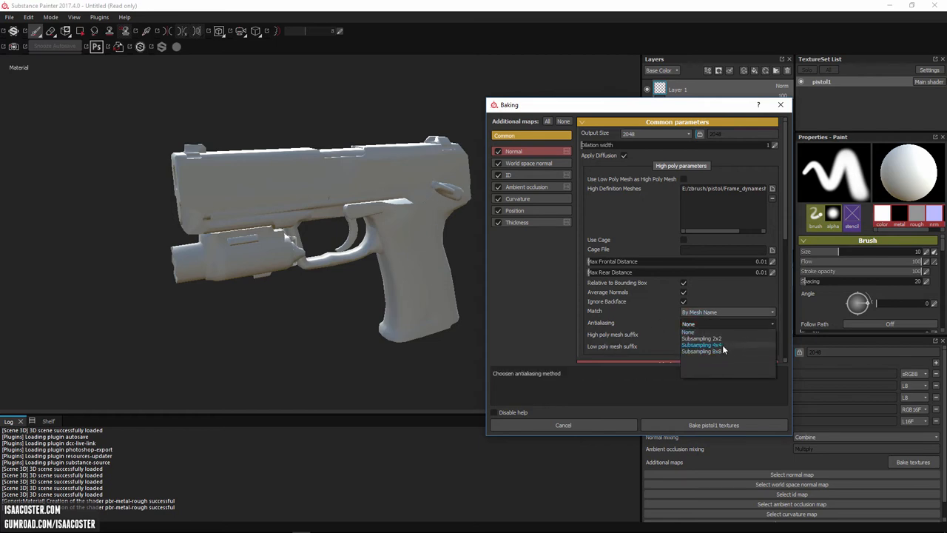
{"action": "left_click", "coordinate": [701, 345]}
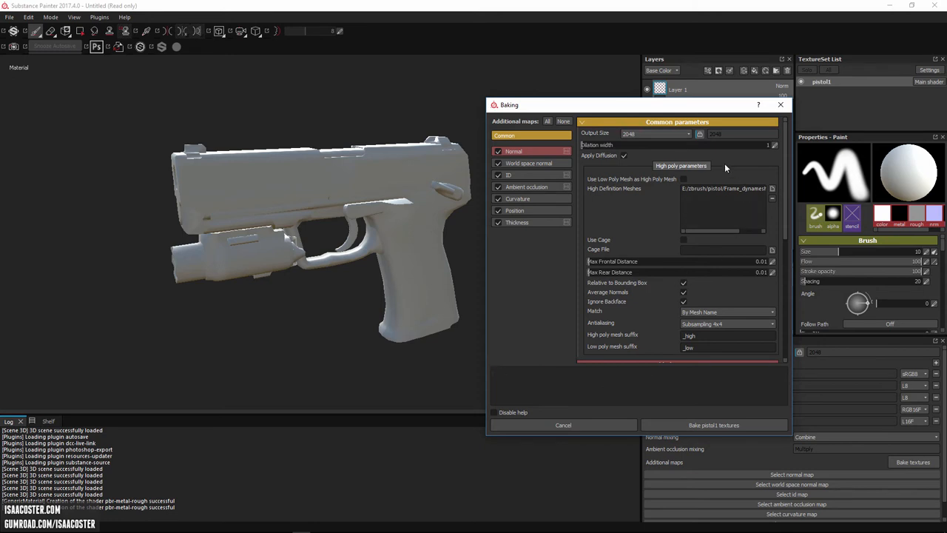
{"action": "mouse_move", "coordinate": [568, 411]}
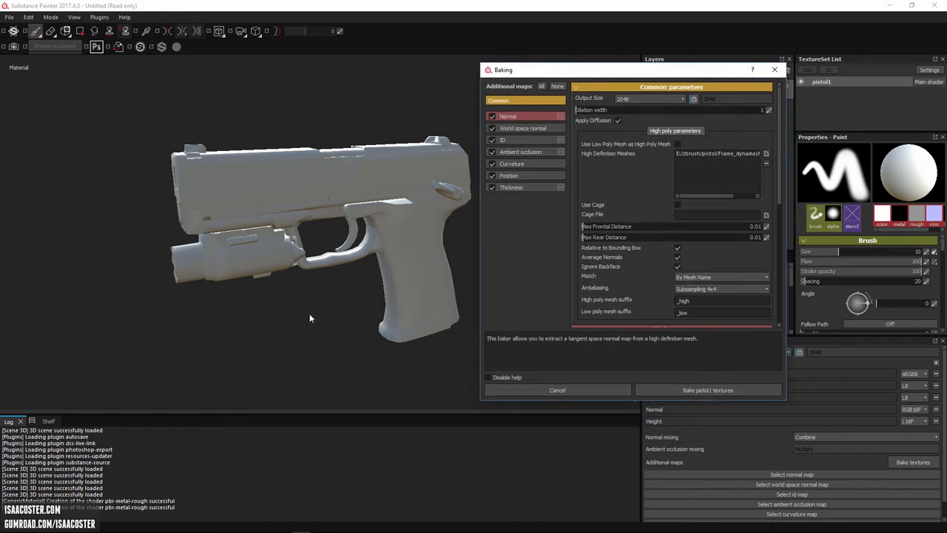
{"action": "mouse_move", "coordinate": [270, 324]}
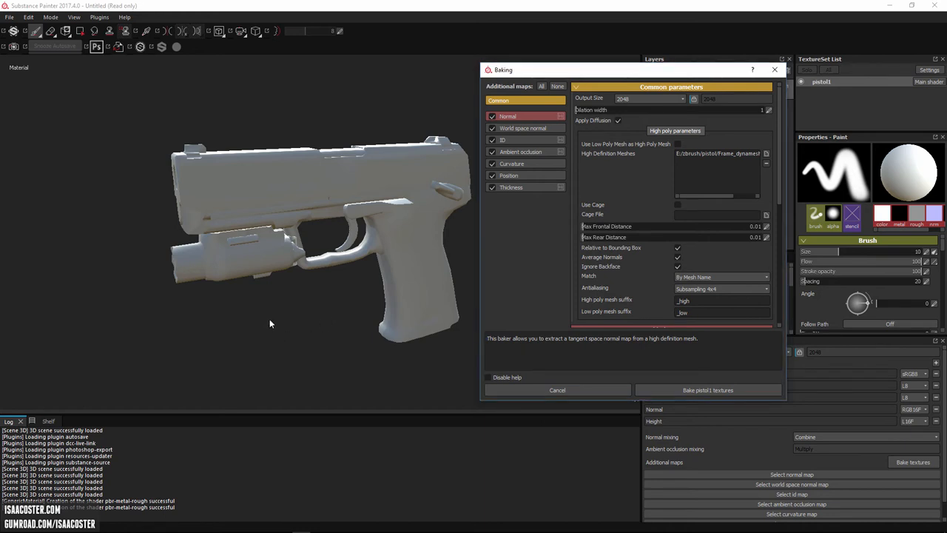
{"action": "mouse_move", "coordinate": [289, 292]}
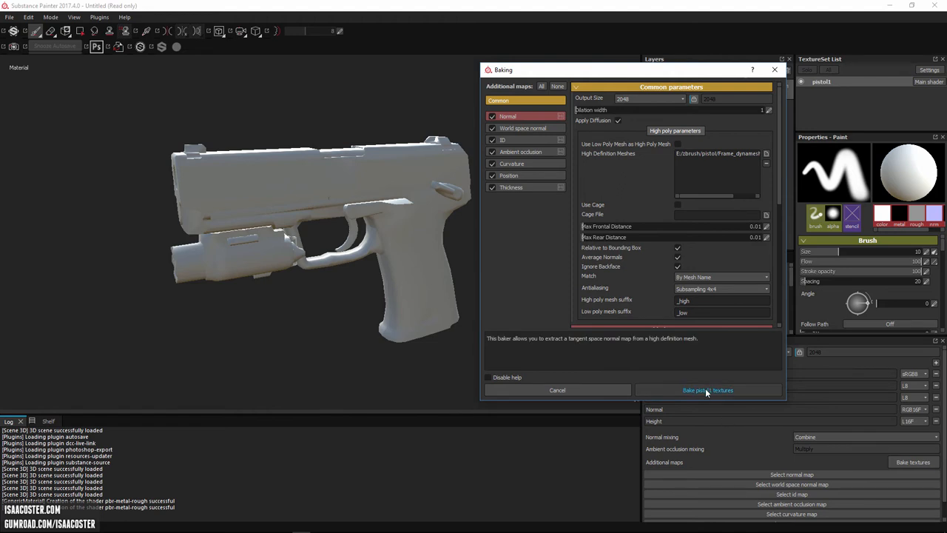
{"action": "left_click", "coordinate": [707, 390]}
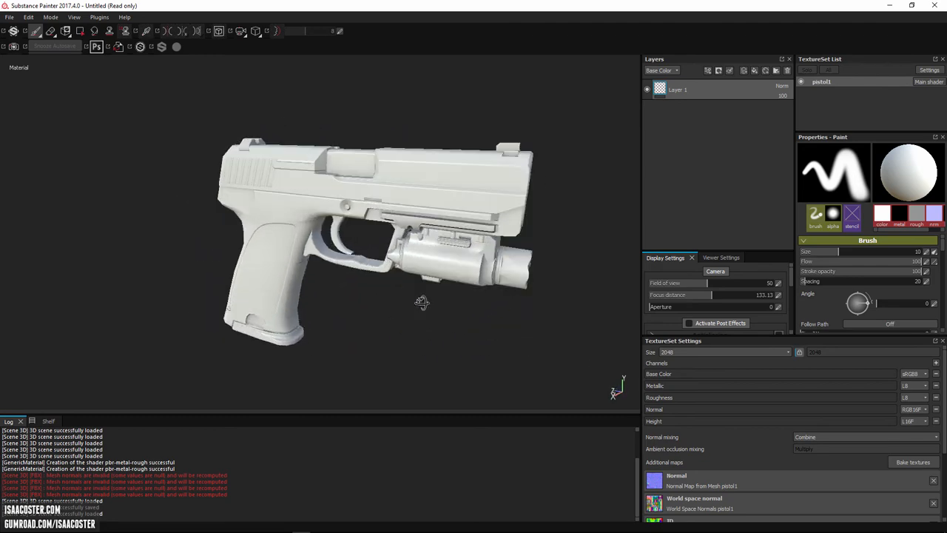
Orbit and zoom around the flashlight and slide to inspect the baked USP .45 Auto engraving.
{"action": "left_click_drag", "start_coordinate": [422, 301], "coordinate": [390, 305]}
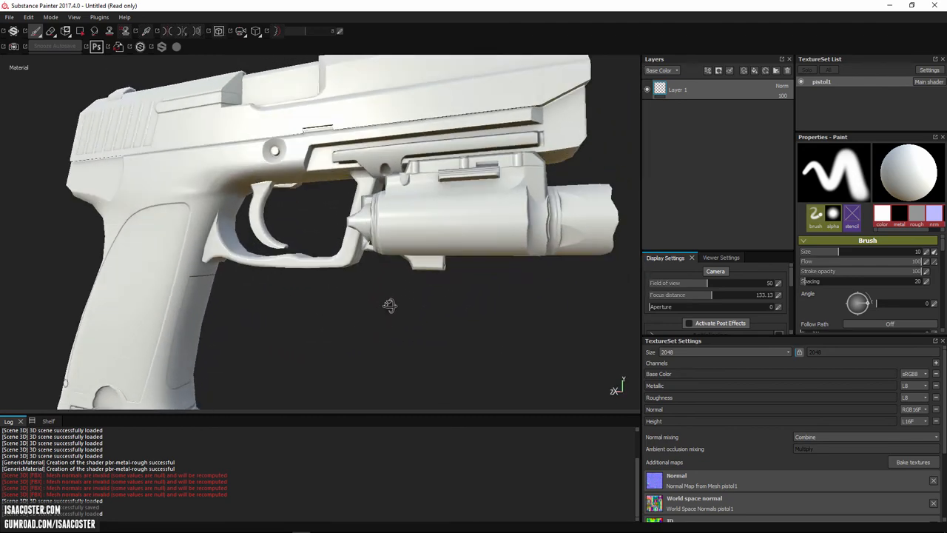
{"action": "left_click_drag", "start_coordinate": [390, 305], "coordinate": [343, 337]}
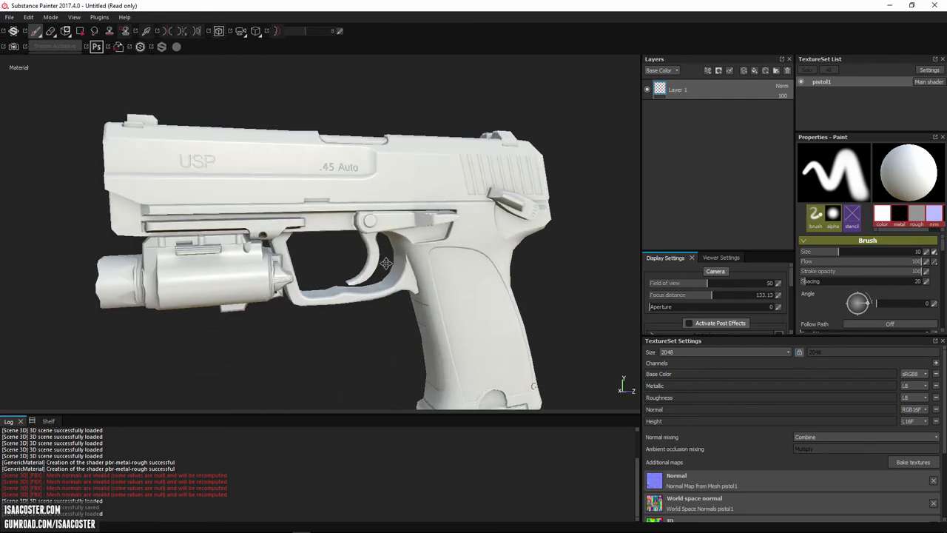
{"action": "left_click_drag", "start_coordinate": [385, 263], "coordinate": [296, 255]}
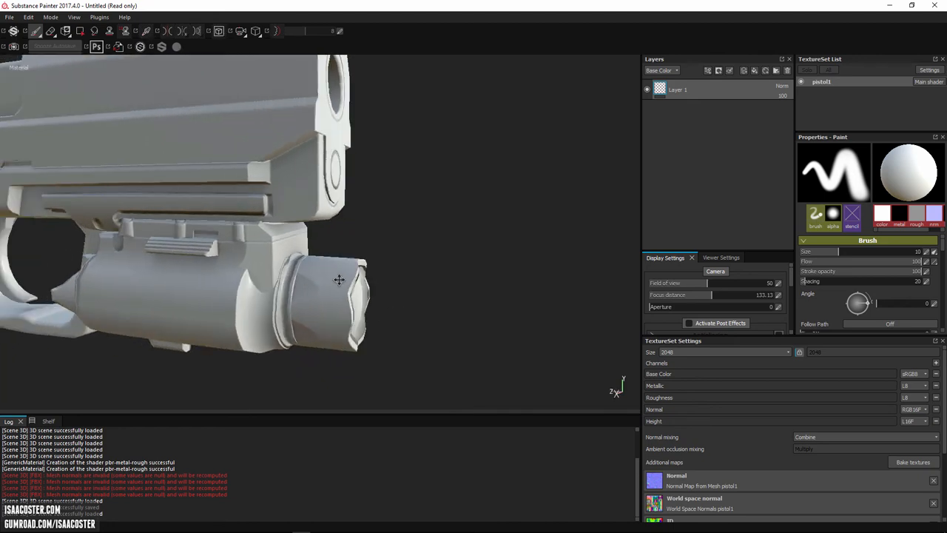
{"action": "left_click_drag", "start_coordinate": [339, 280], "coordinate": [245, 258]}
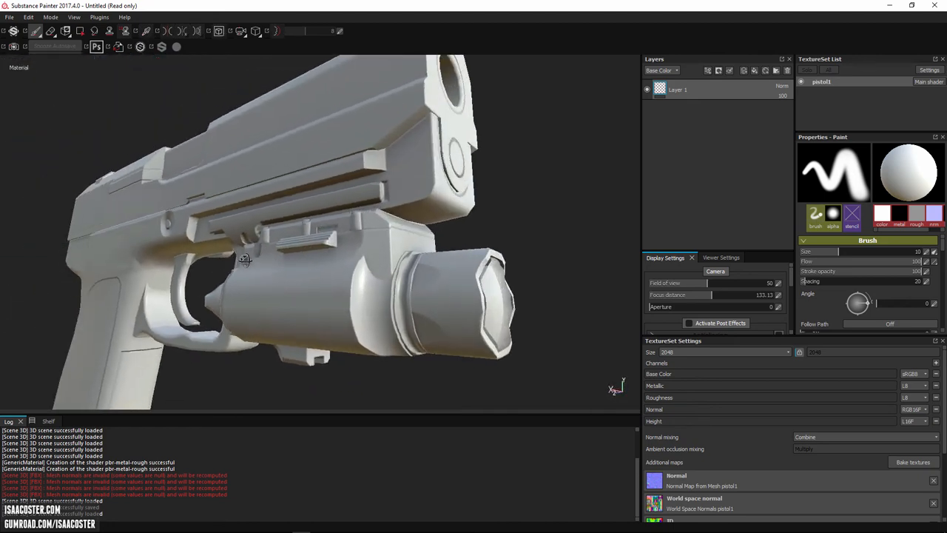
{"action": "left_click_drag", "start_coordinate": [244, 259], "coordinate": [276, 235]}
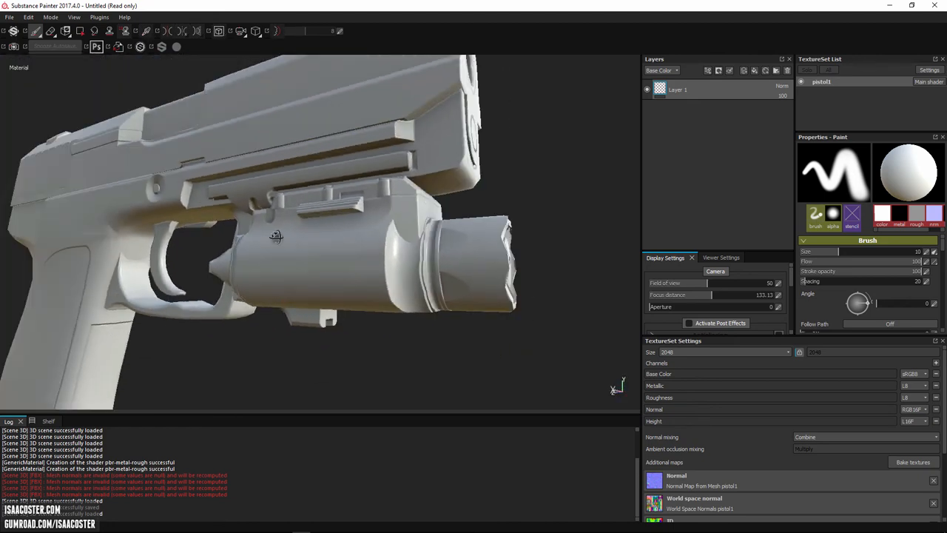
{"action": "left_click_drag", "start_coordinate": [276, 237], "coordinate": [335, 333]}
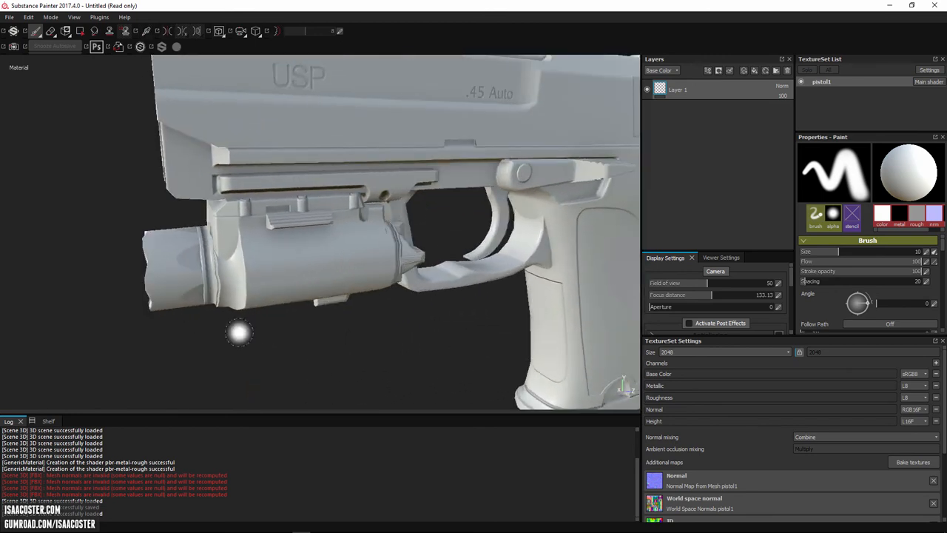
{"action": "scroll", "scroll_direction": "down", "scroll_amount": 3}
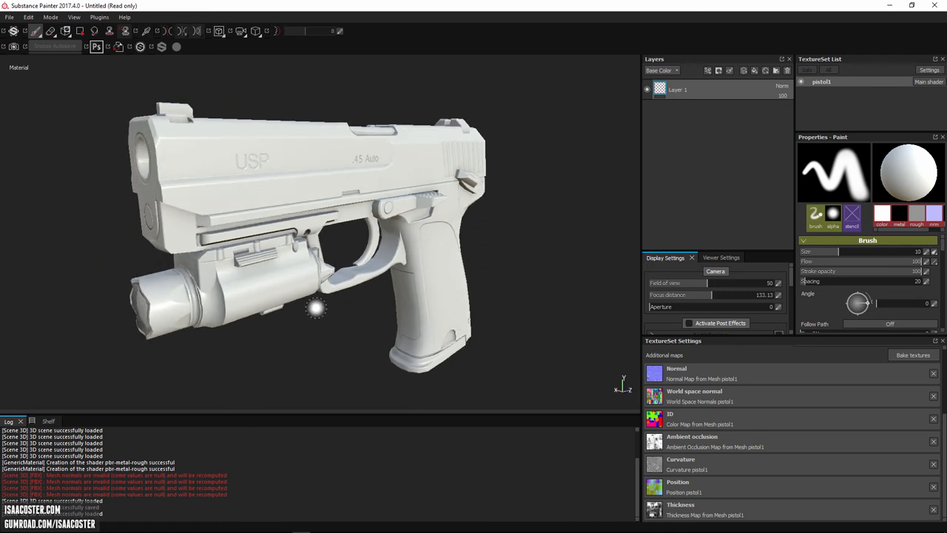
{"action": "left_click_drag", "start_coordinate": [315, 307], "coordinate": [348, 355]}
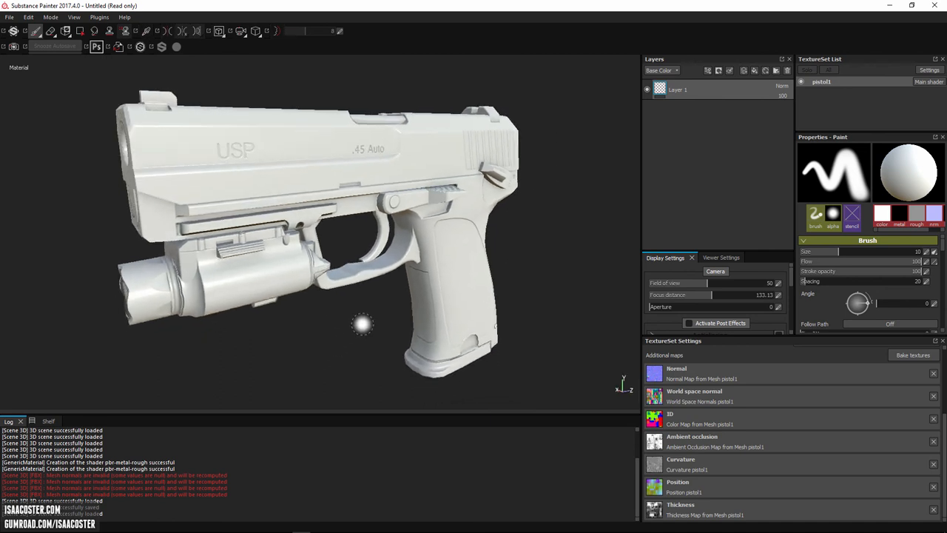
{"action": "mouse_move", "coordinate": [404, 350]}
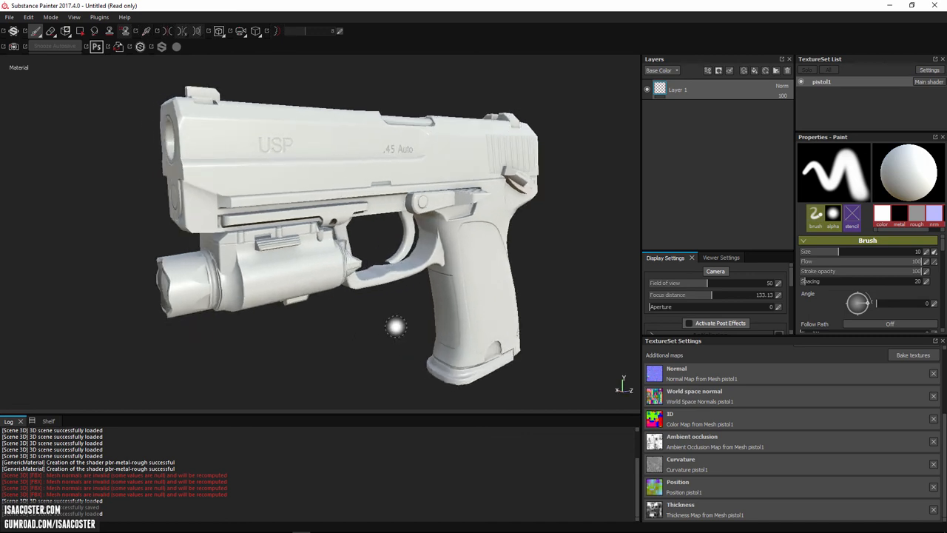
{"action": "left_click_drag", "start_coordinate": [396, 325], "coordinate": [407, 336]}
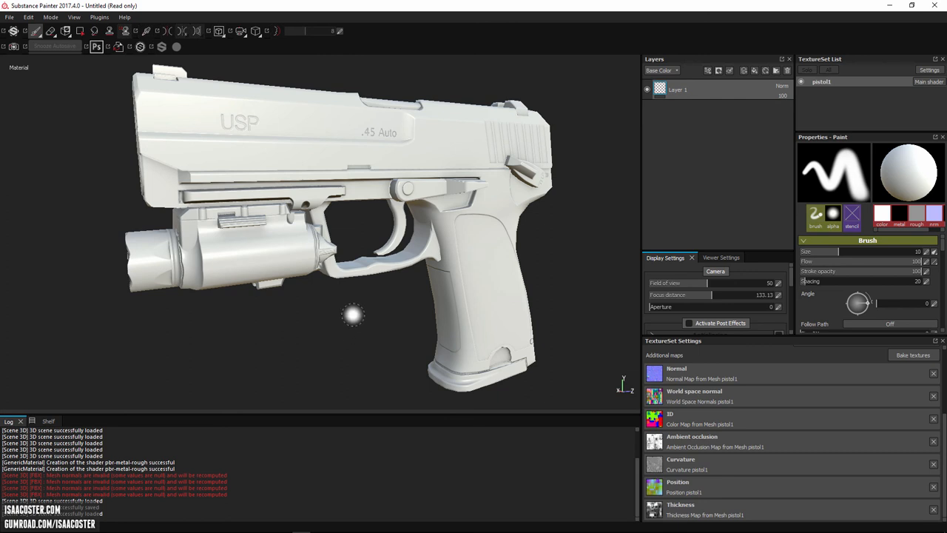
{"action": "left_click_drag", "start_coordinate": [353, 315], "coordinate": [361, 335]}
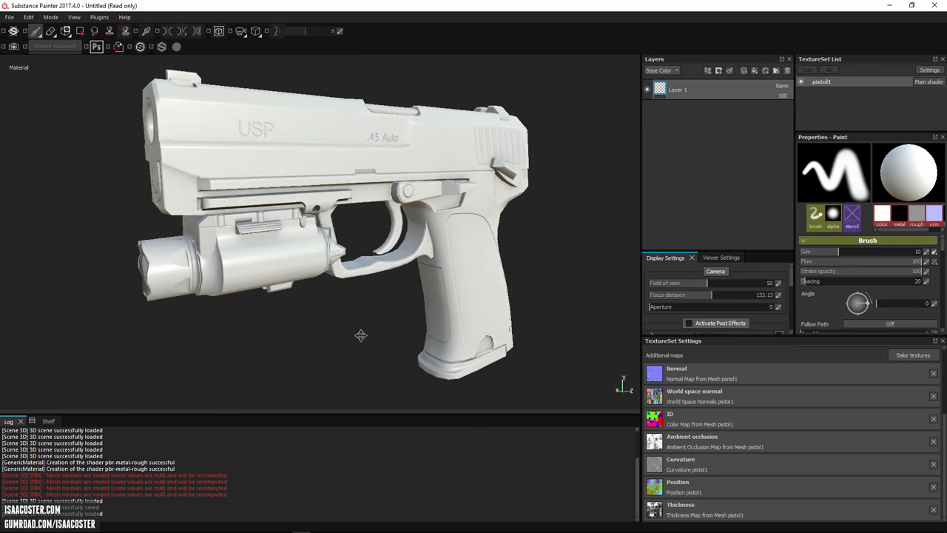
{"action": "left_click_drag", "start_coordinate": [361, 335], "coordinate": [322, 347]}
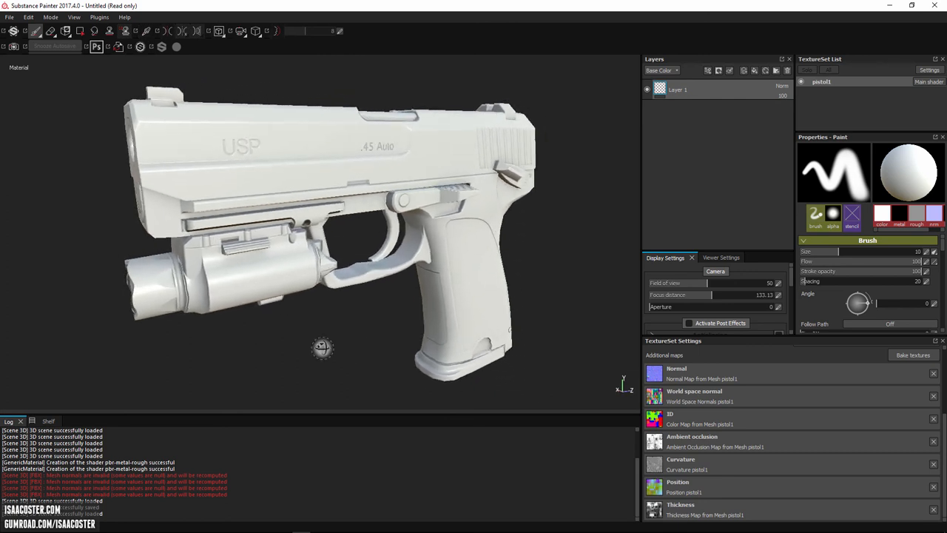
{"action": "left_click_drag", "start_coordinate": [323, 348], "coordinate": [560, 262]}
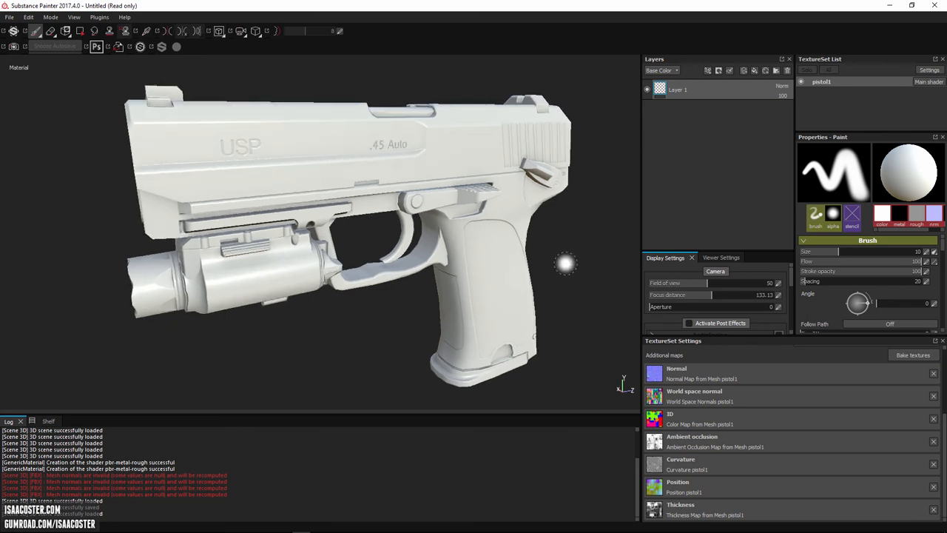
{"action": "left_click_drag", "start_coordinate": [566, 262], "coordinate": [607, 335]}
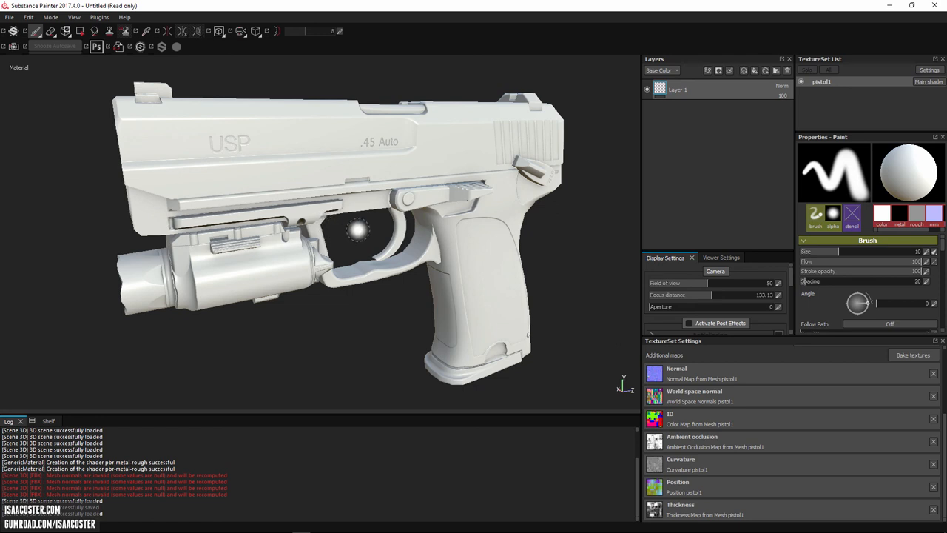
{"action": "mouse_move", "coordinate": [368, 345]}
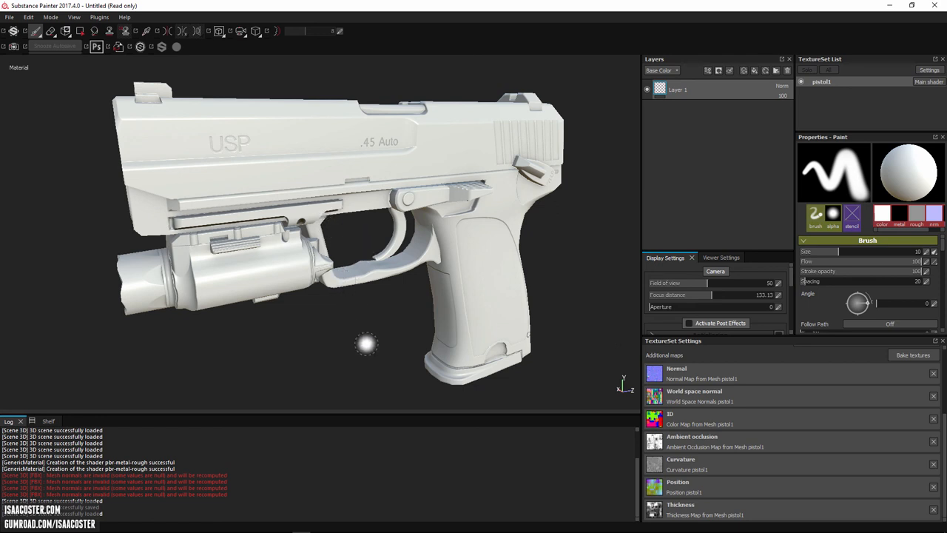
{"action": "left_click_drag", "start_coordinate": [366, 344], "coordinate": [327, 324]}
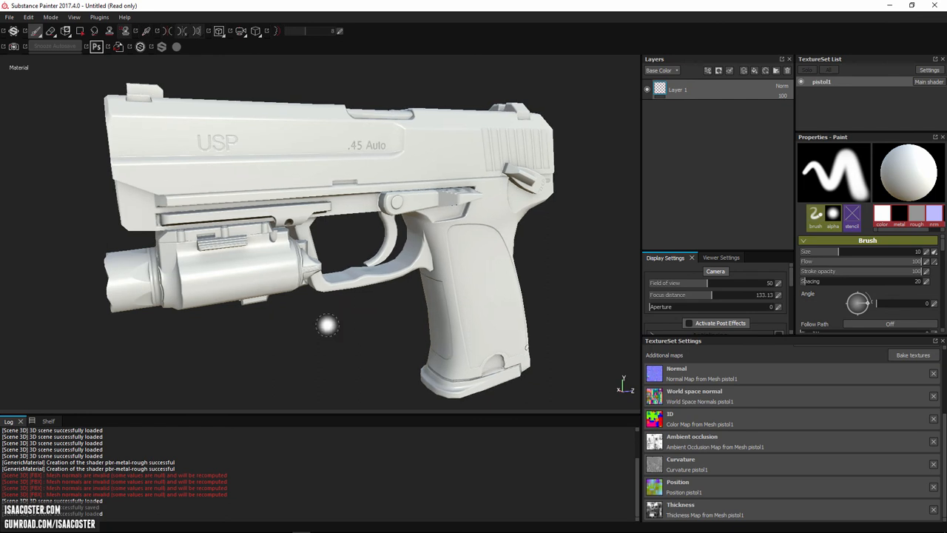
{"action": "mouse_move", "coordinate": [358, 318]}
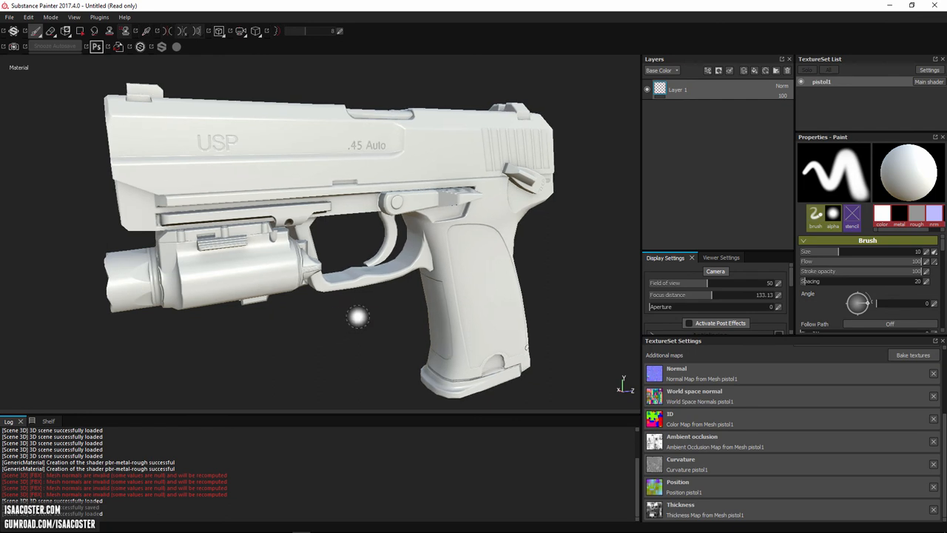
{"action": "left_click_drag", "start_coordinate": [359, 318], "coordinate": [393, 320]}
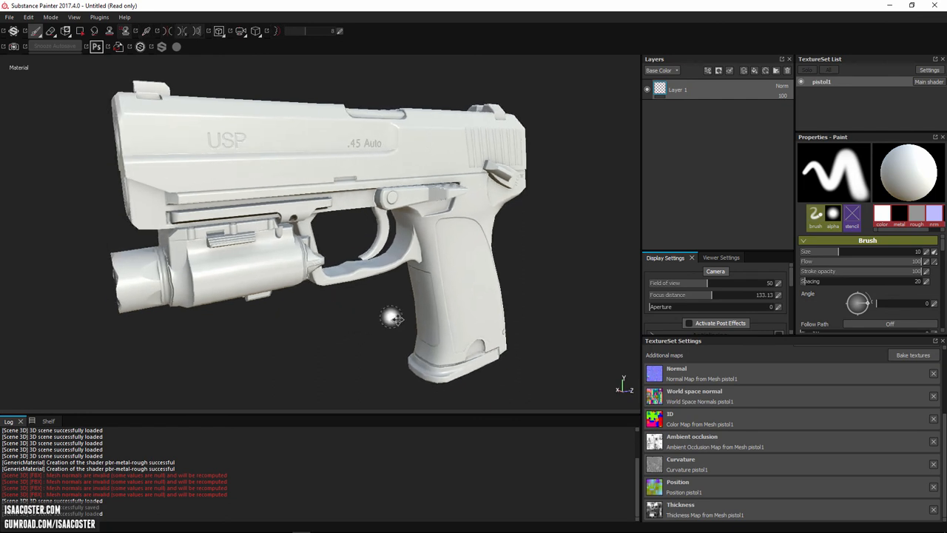
{"action": "left_click_drag", "start_coordinate": [393, 319], "coordinate": [385, 315]}
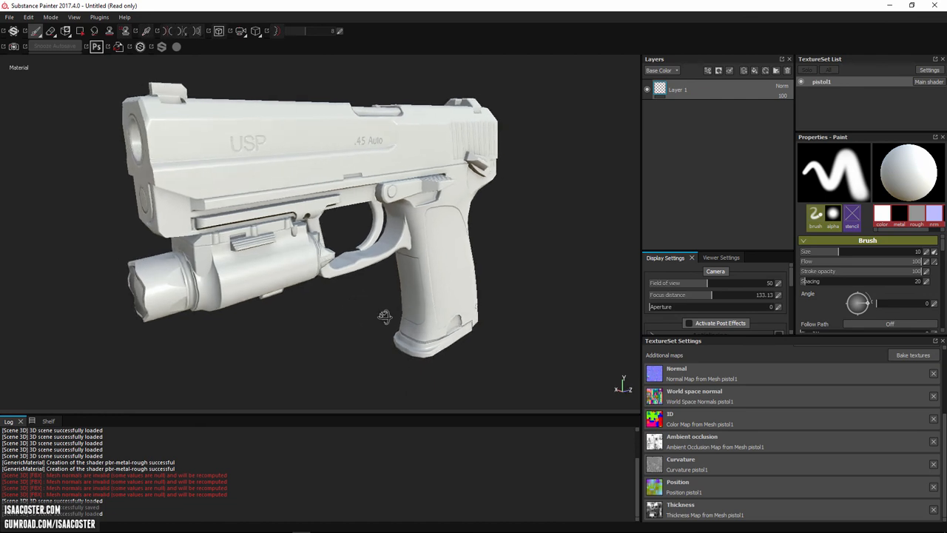
{"action": "left_click_drag", "start_coordinate": [385, 317], "coordinate": [373, 326]}
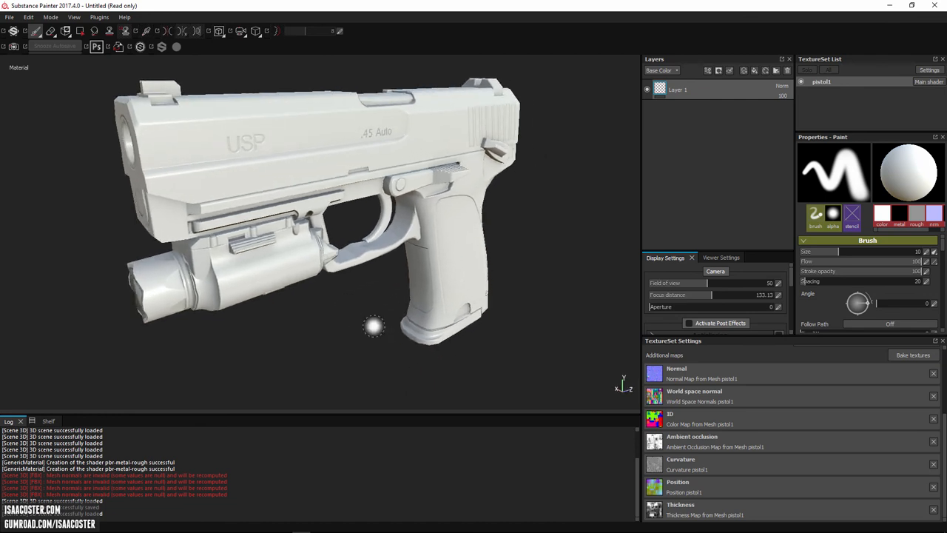